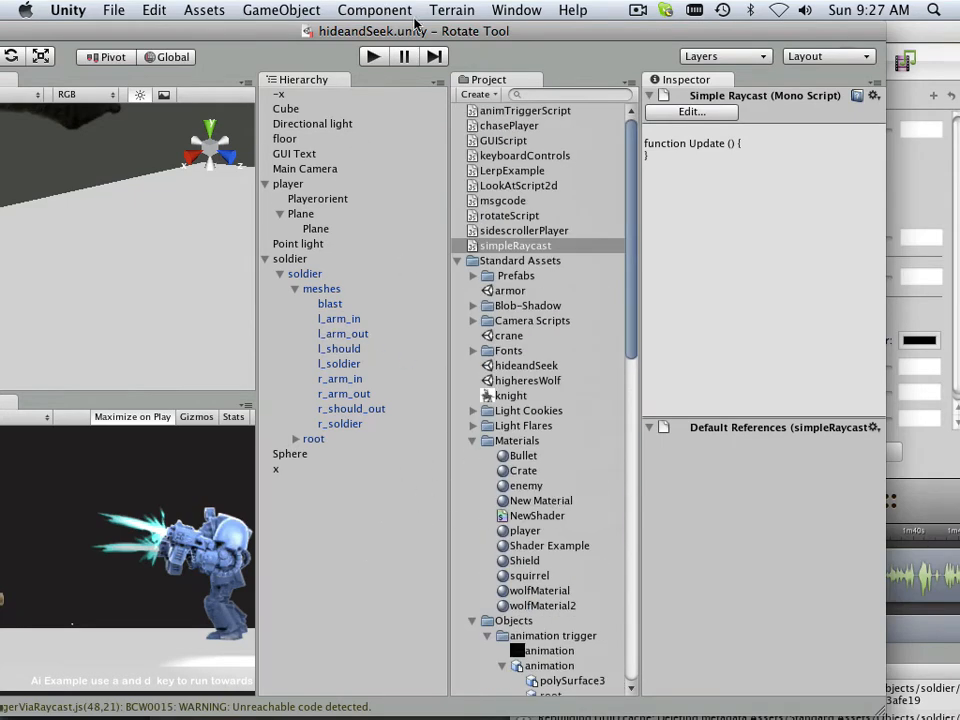
pyautogui.moveTo(835, 690)
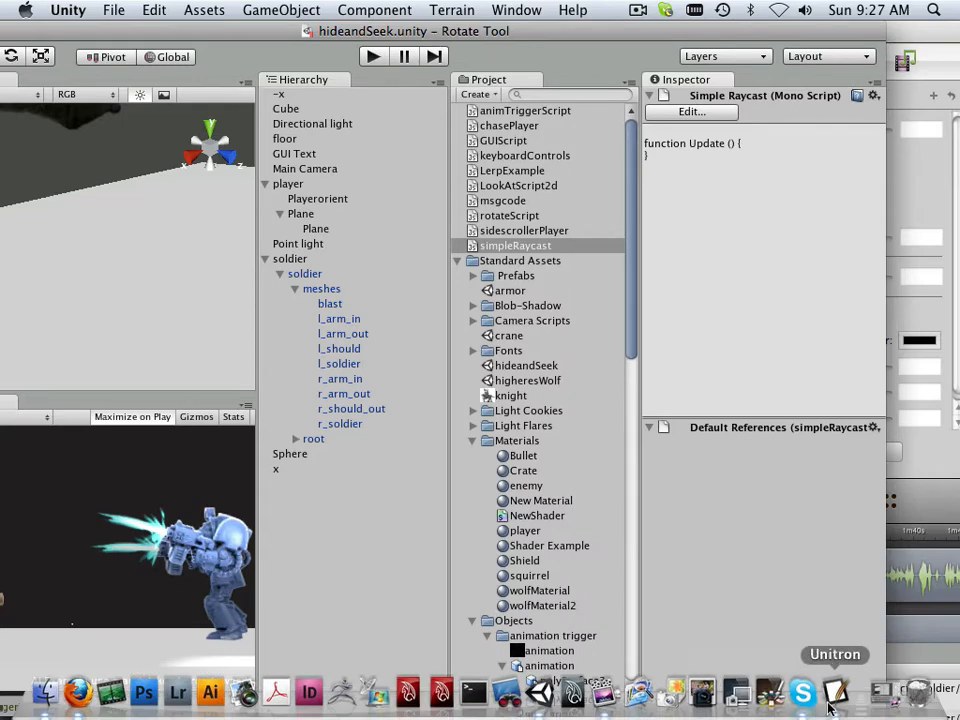
# - In simpleRaycast.js's Update, write 'if(Physics.Raycast (transform.position, left, area)) {'
pyautogui.click(837, 691)
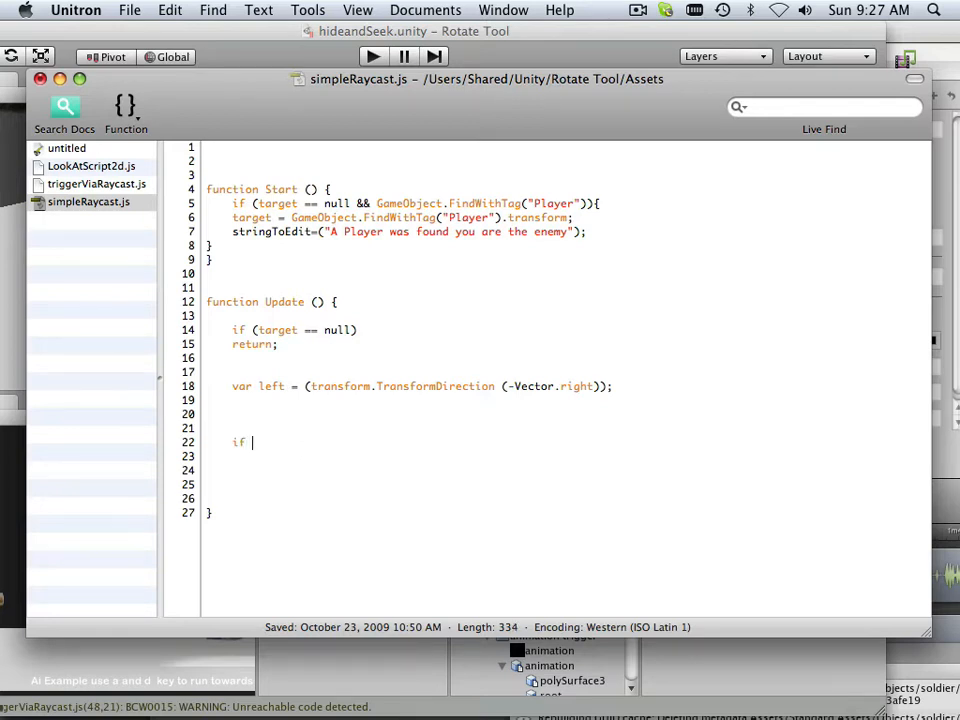
pyautogui.write('(')
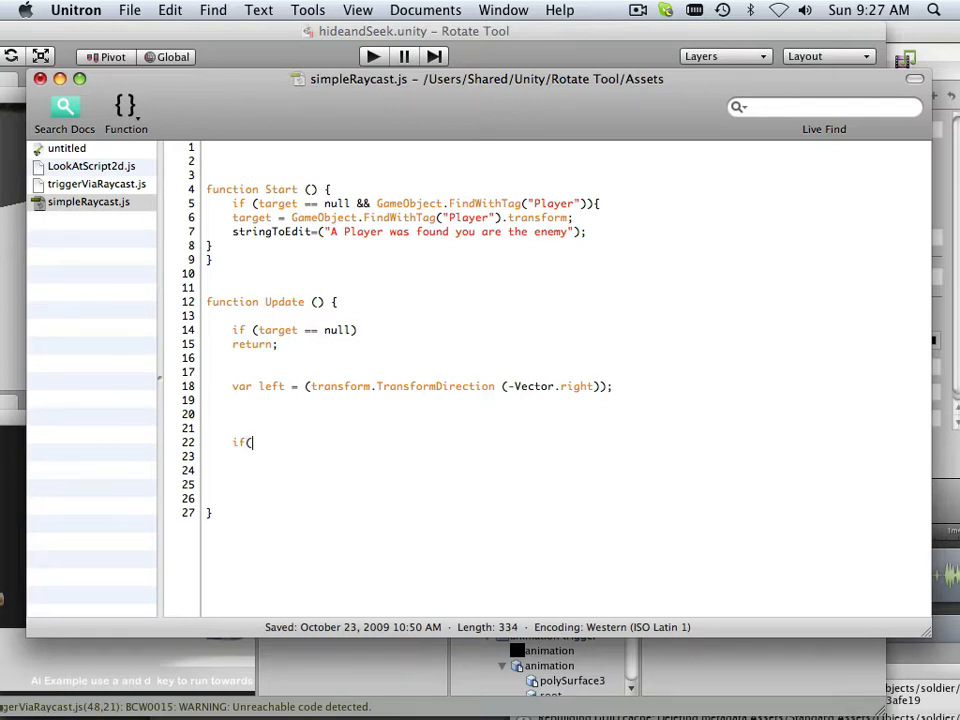
pyautogui.write('Ph')
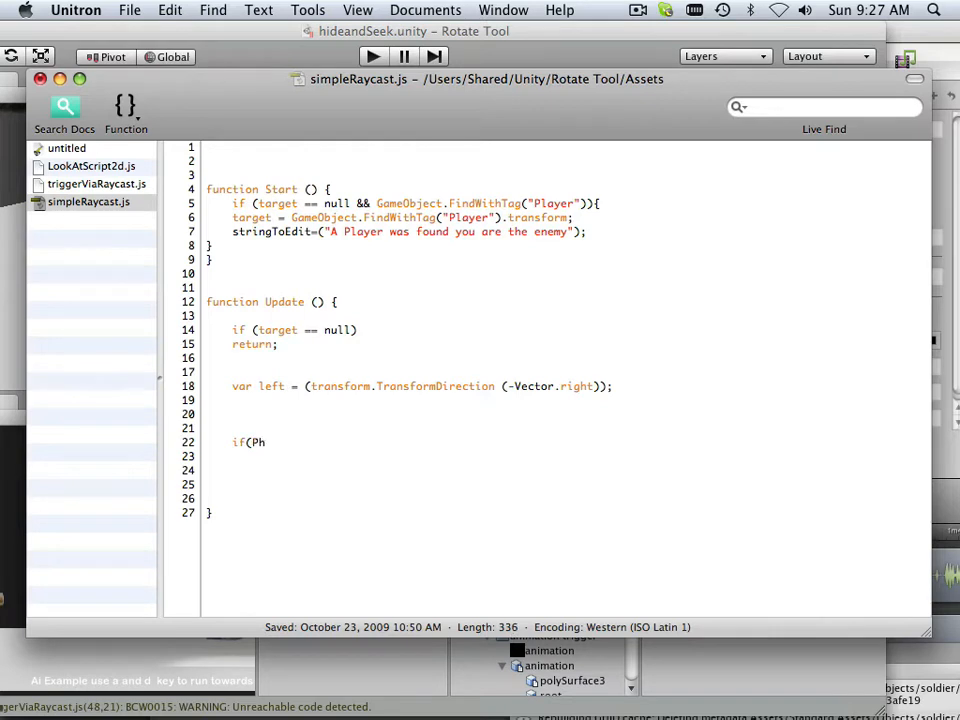
pyautogui.write('ysic')
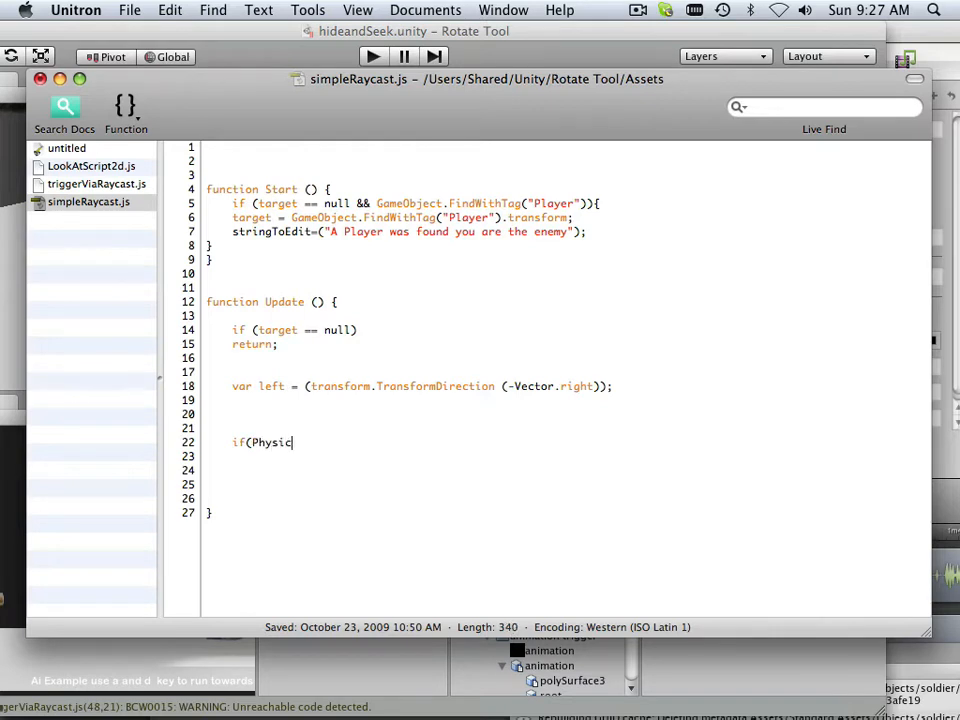
pyautogui.write('s')
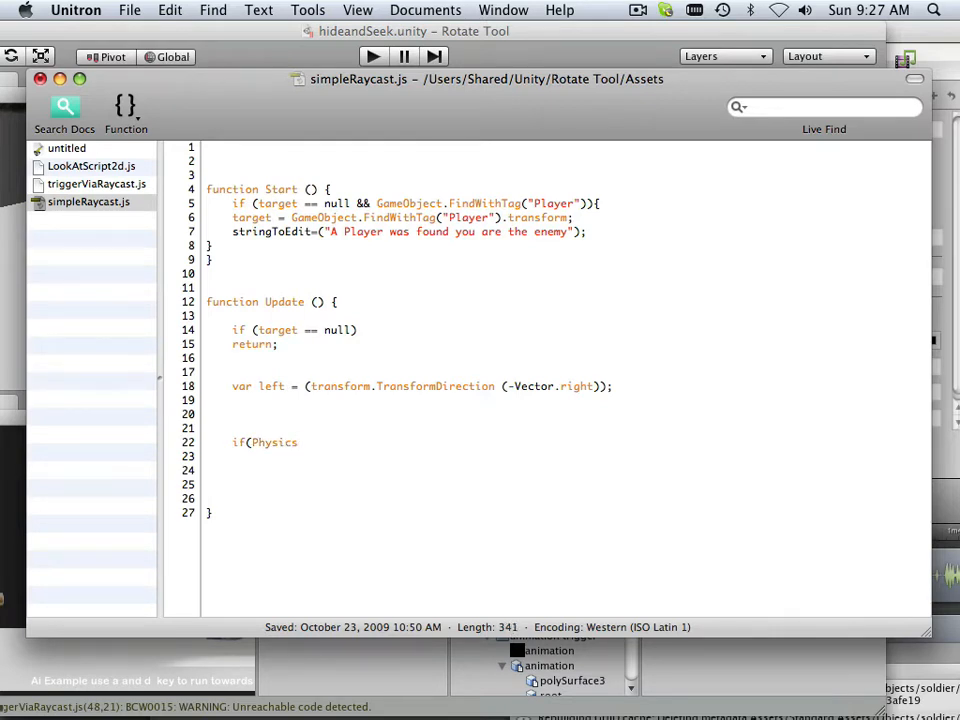
pyautogui.write('.Raycast')
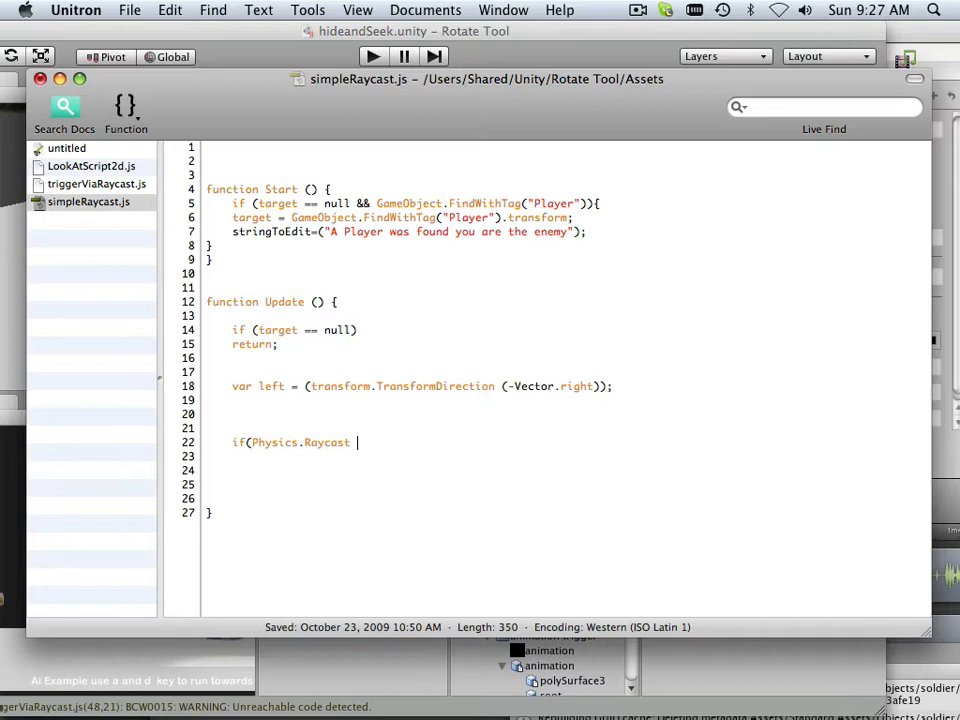
pyautogui.write('(')
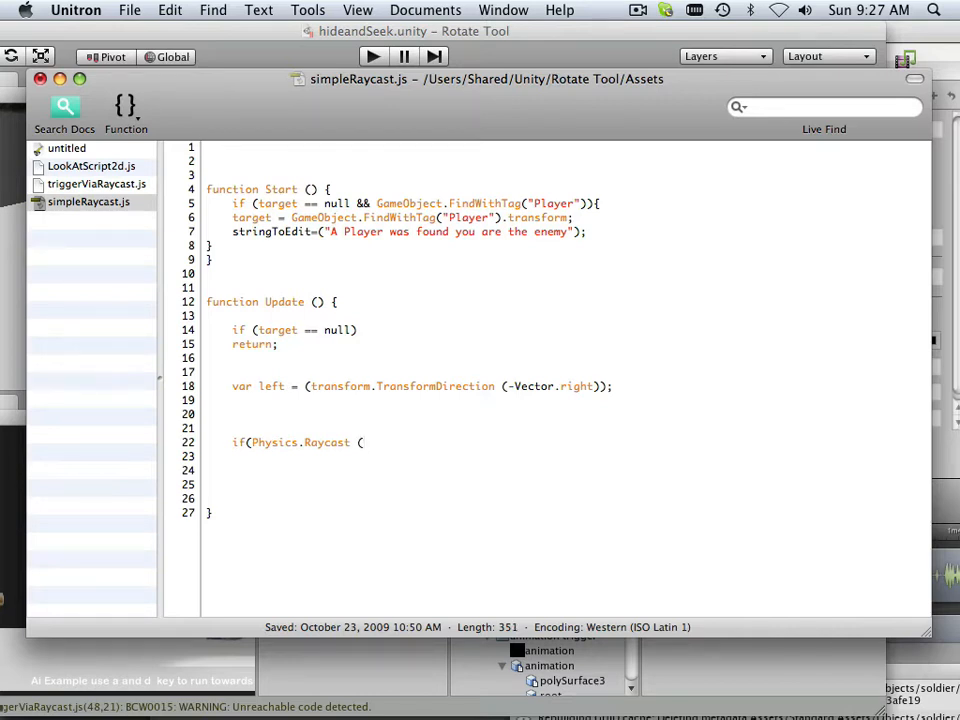
pyautogui.write('transf')
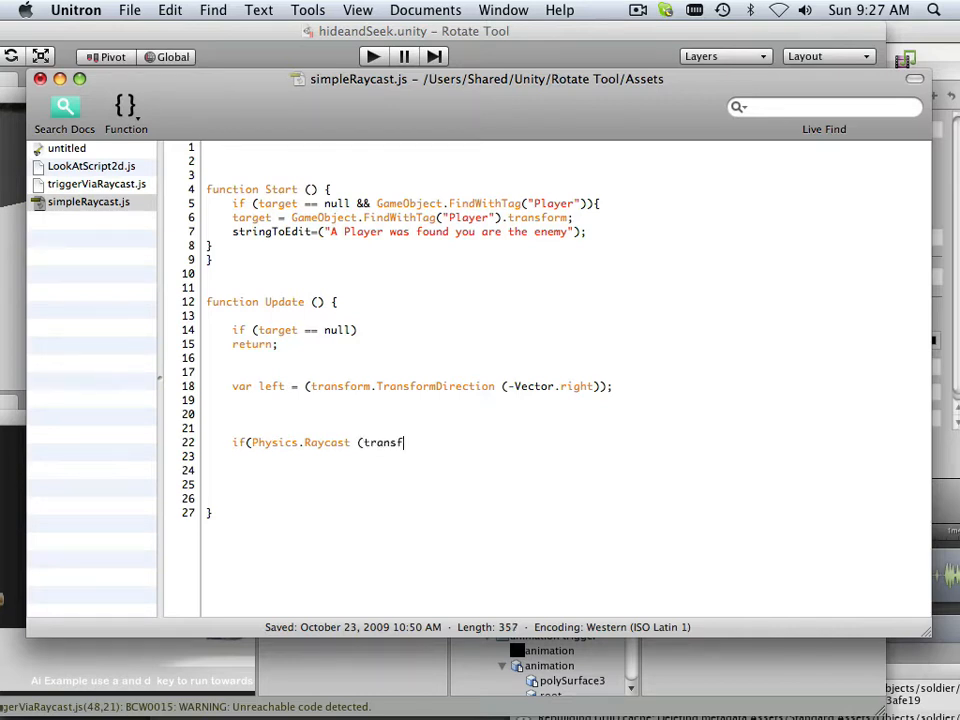
pyautogui.write('orm.')
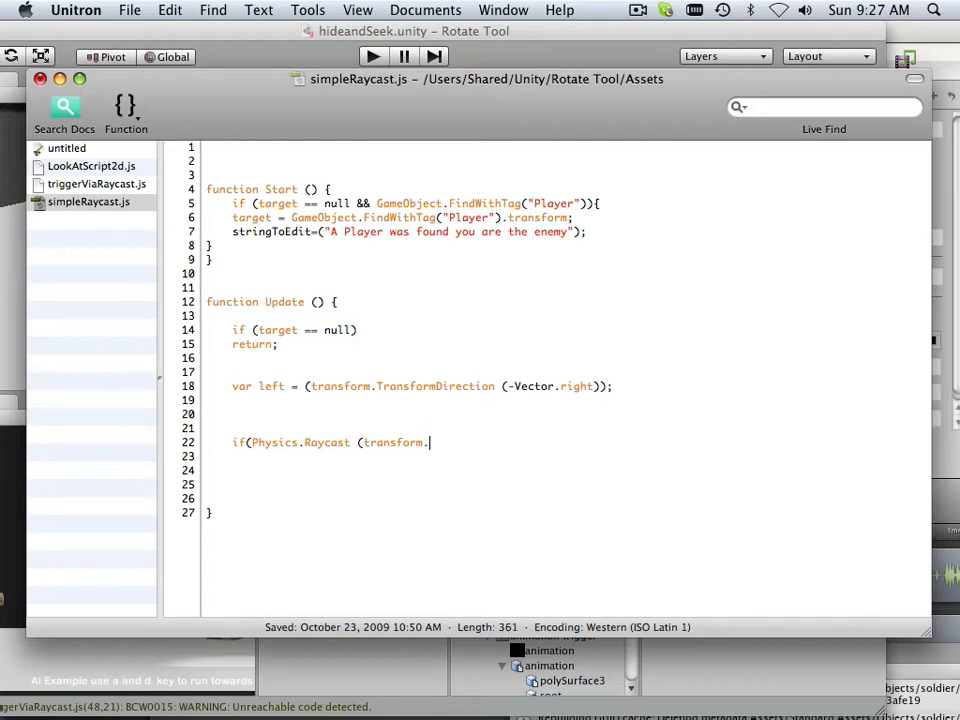
pyautogui.write('positi')
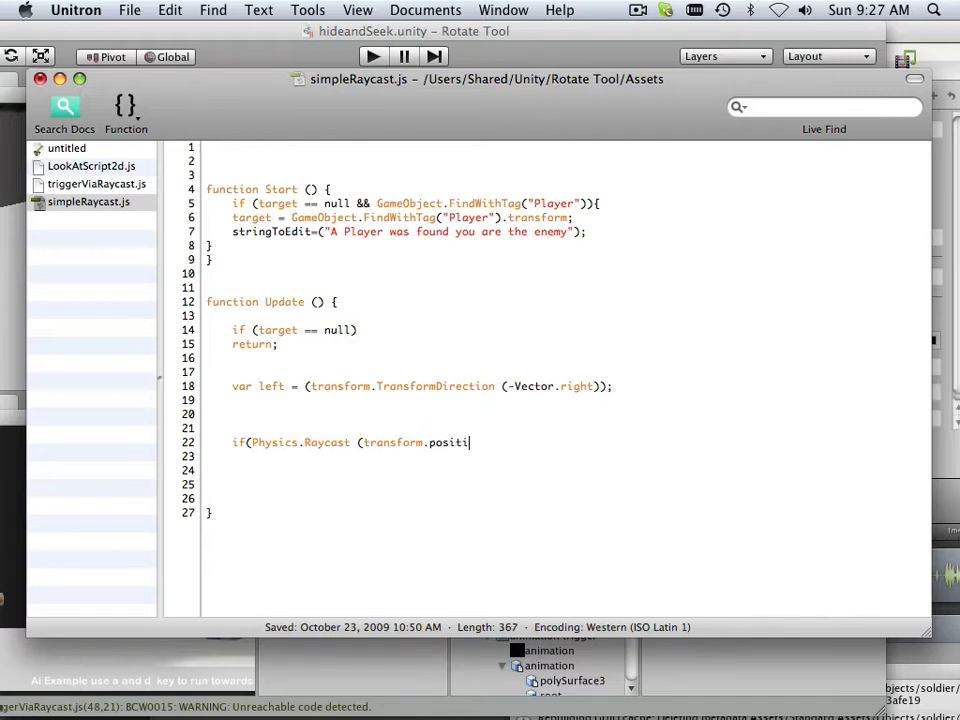
pyautogui.write('on')
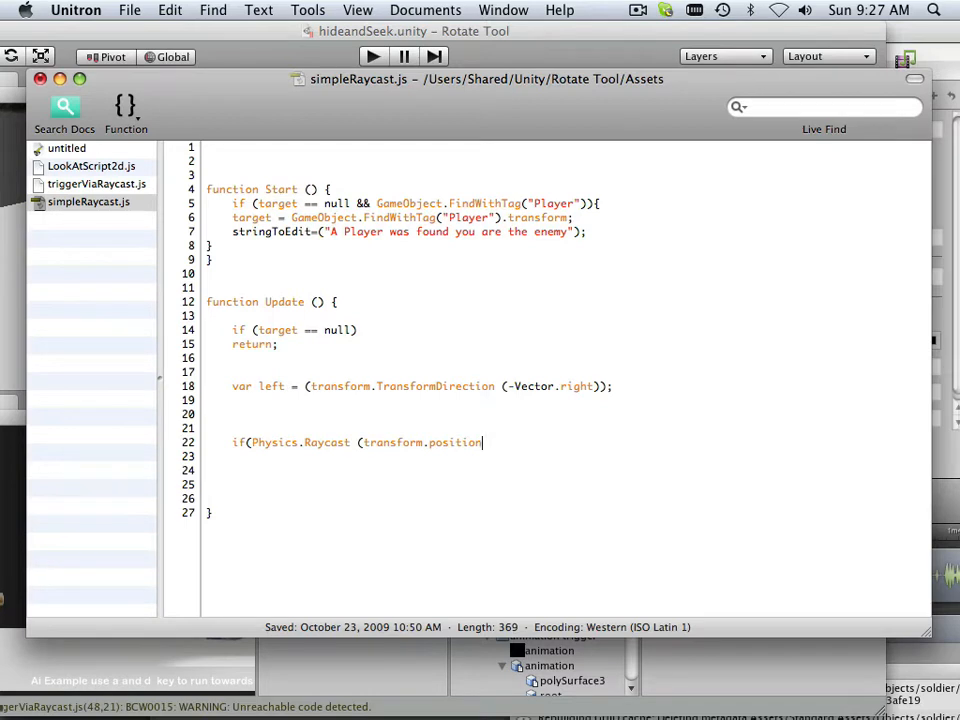
pyautogui.write(',')
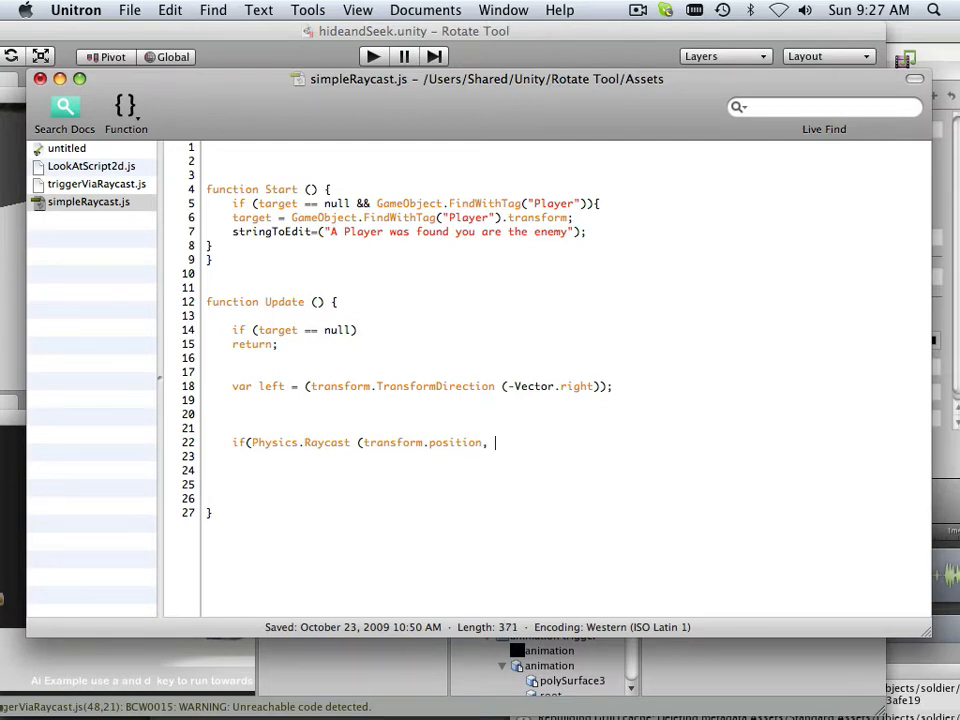
pyautogui.write('left')
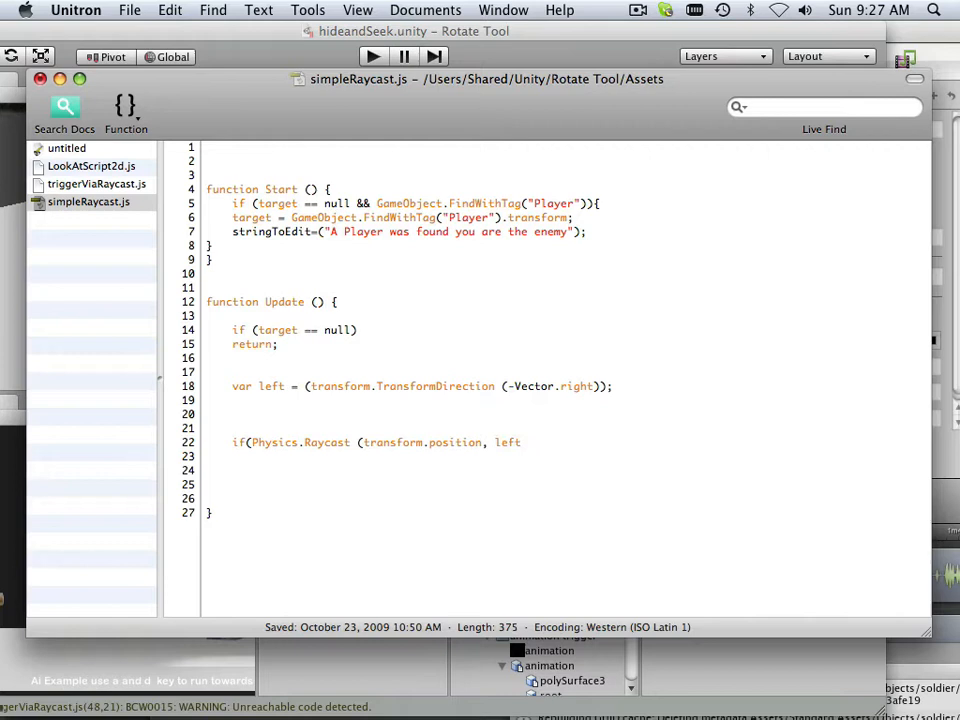
pyautogui.write(',')
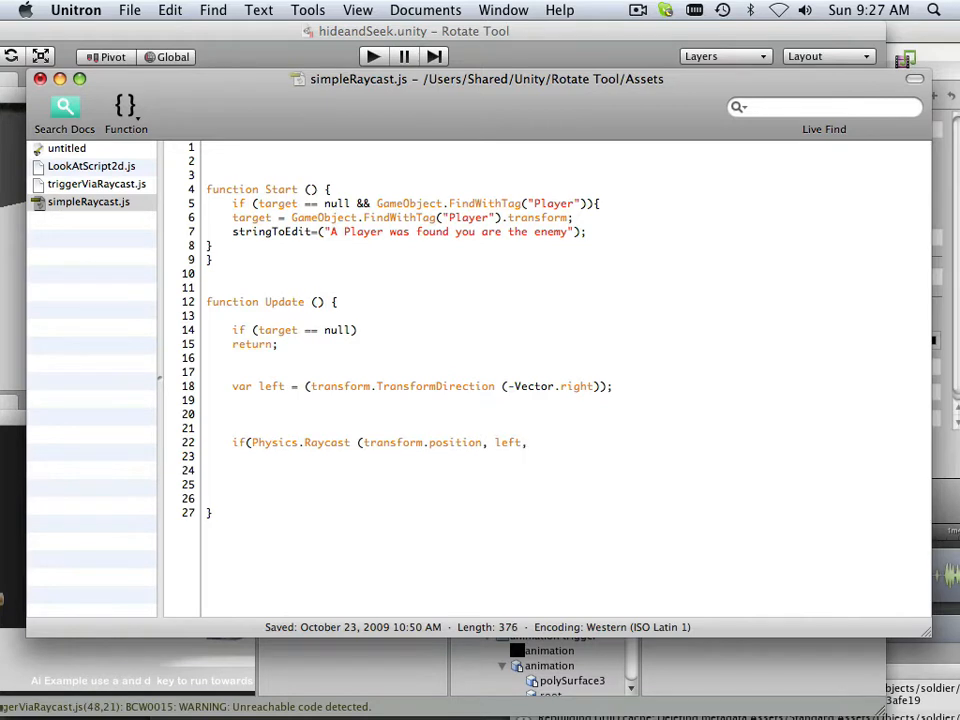
pyautogui.write('are')
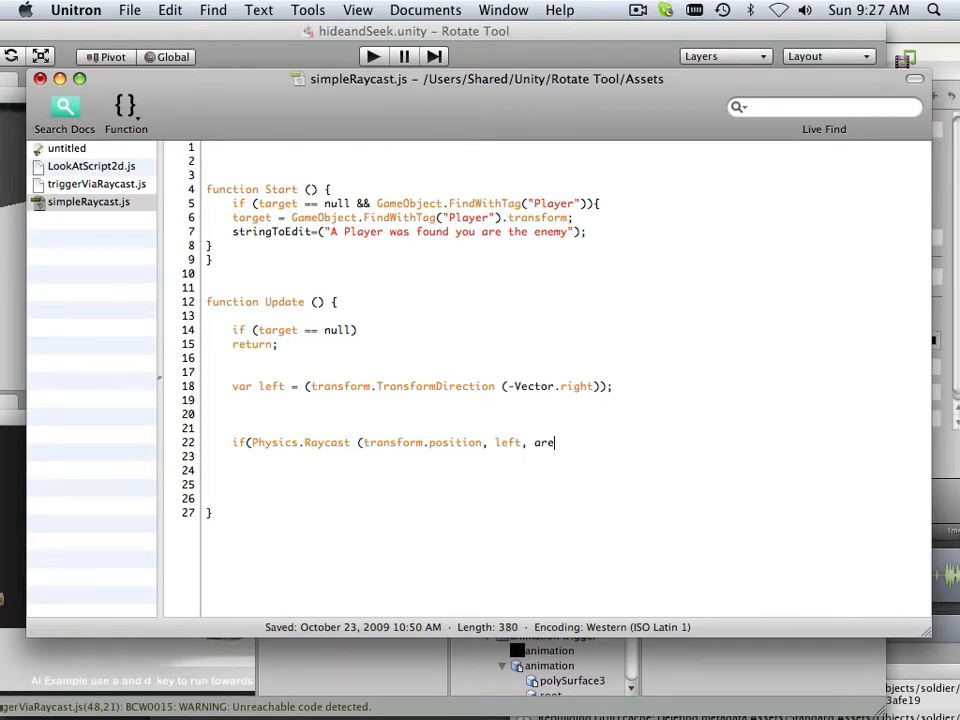
pyautogui.write('a)')
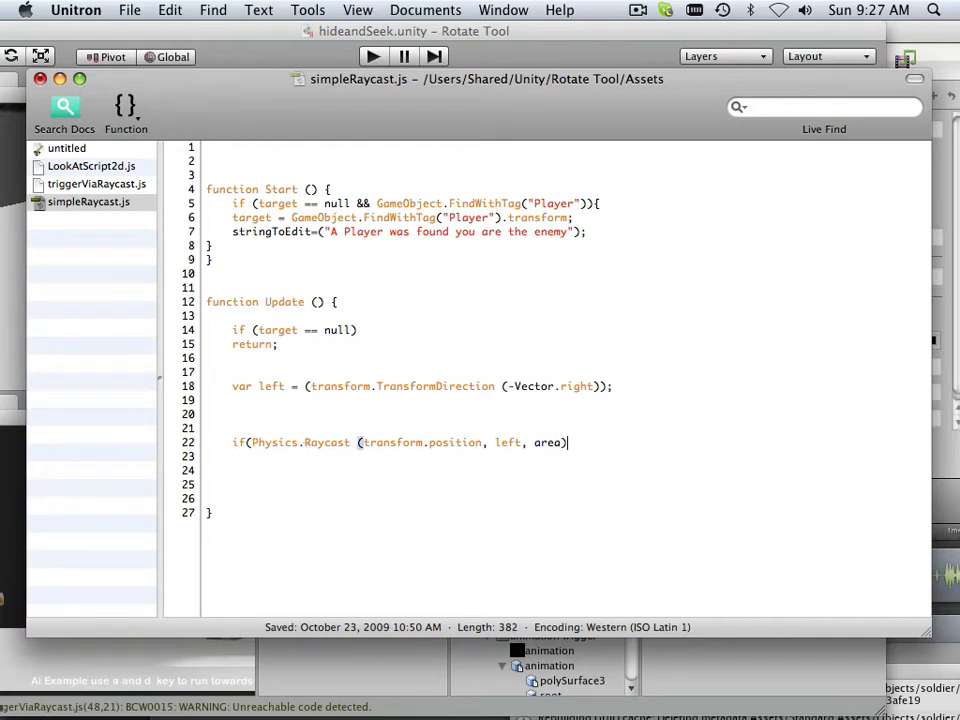
pyautogui.write(')')
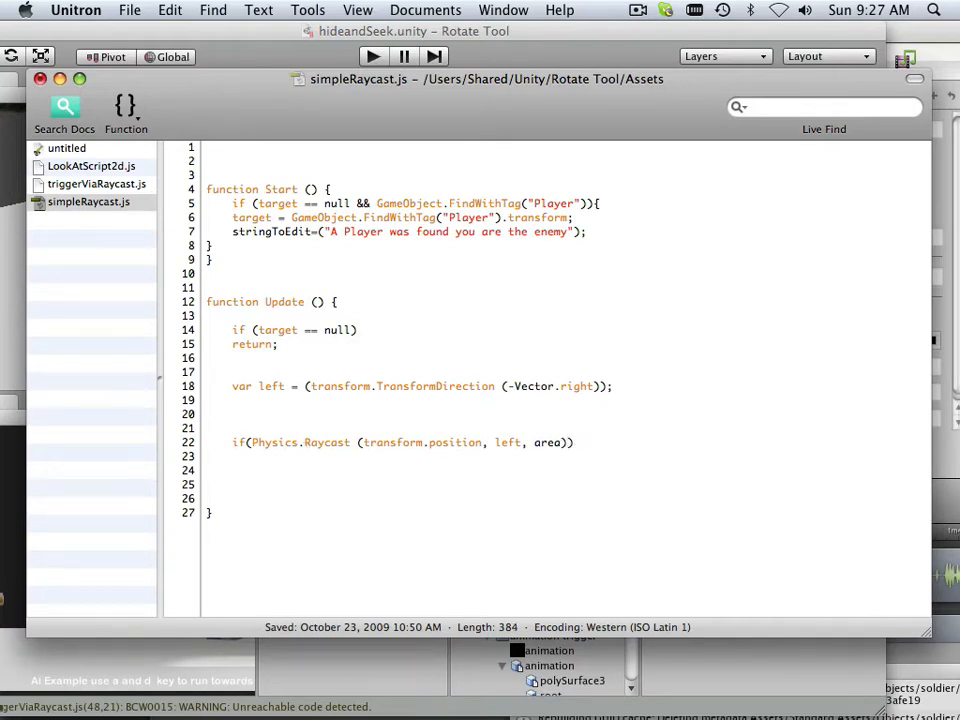
pyautogui.write('{')
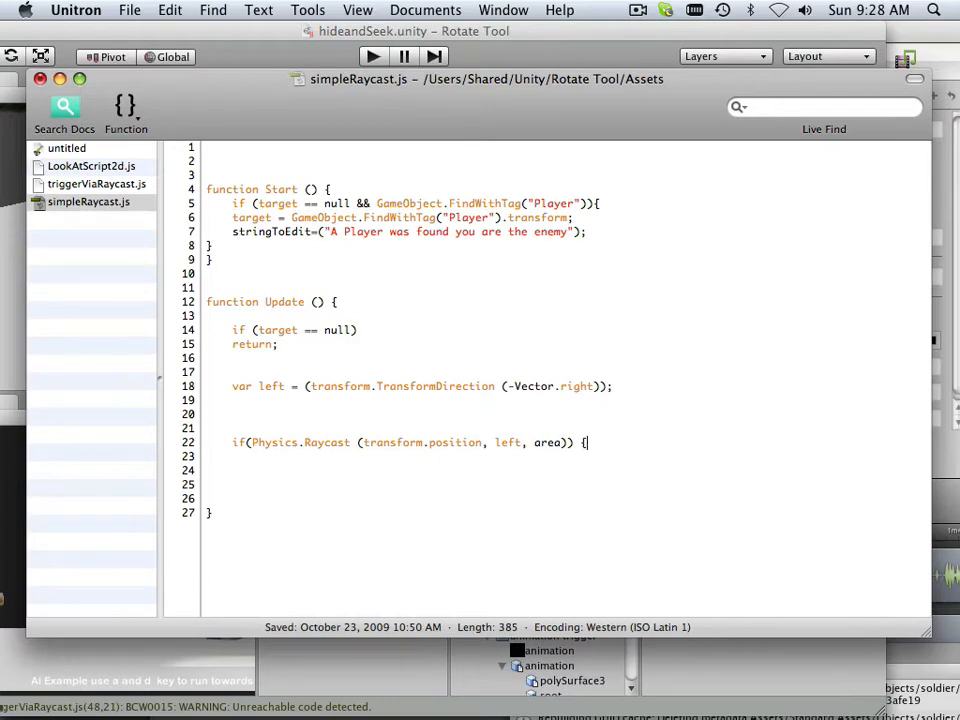
# - Inside the if block, write Debug.DrawLine from transform.position to target.position in Color.red
pyautogui.press('Return')
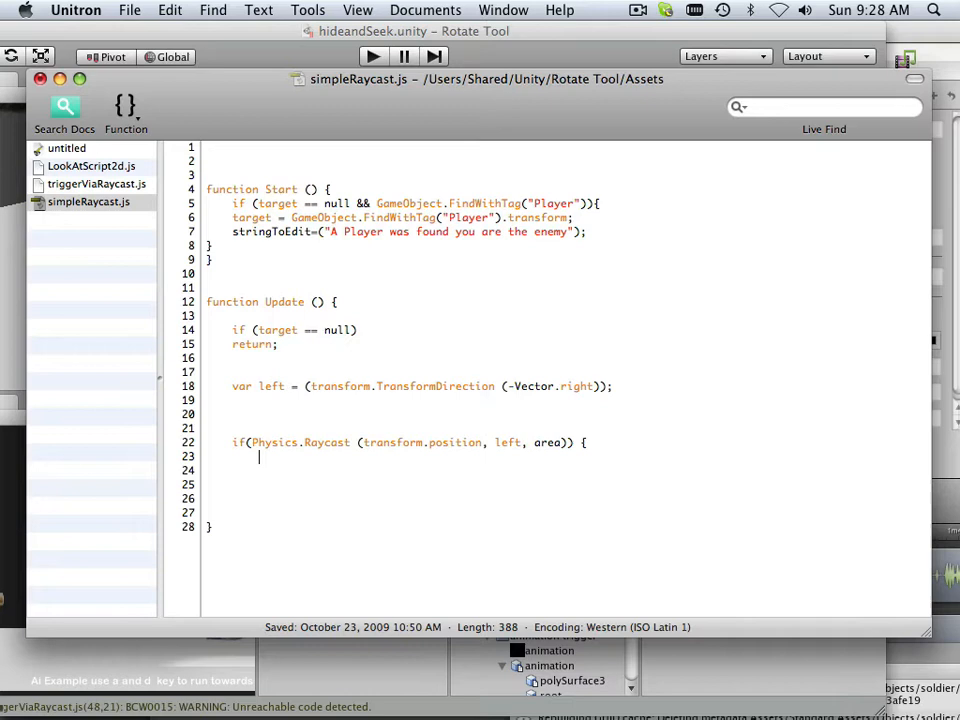
pyautogui.write('De')
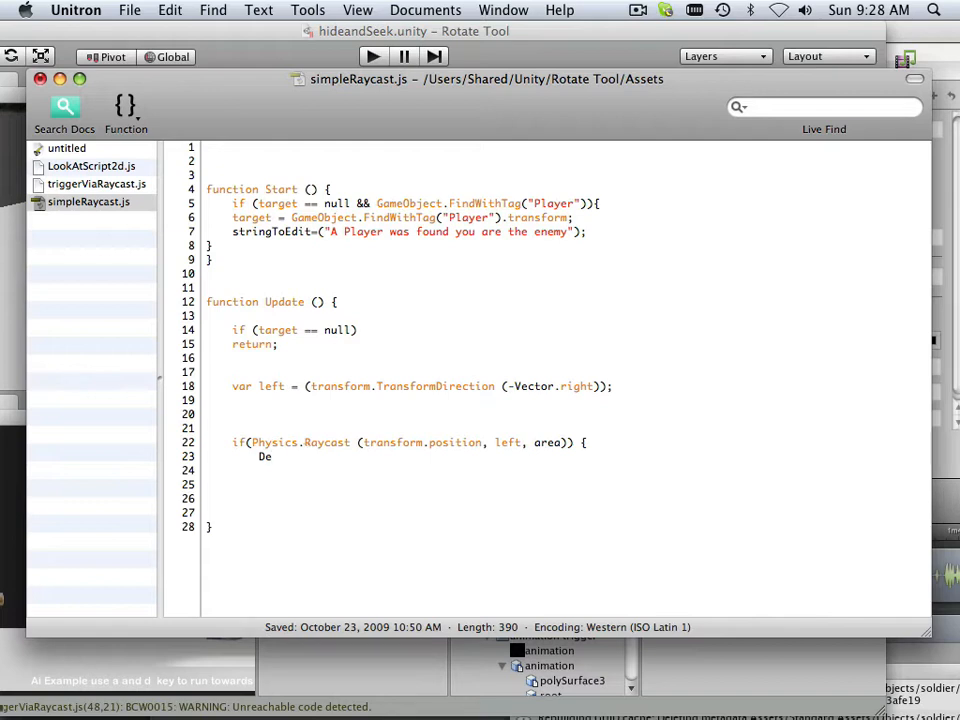
pyautogui.write('bug')
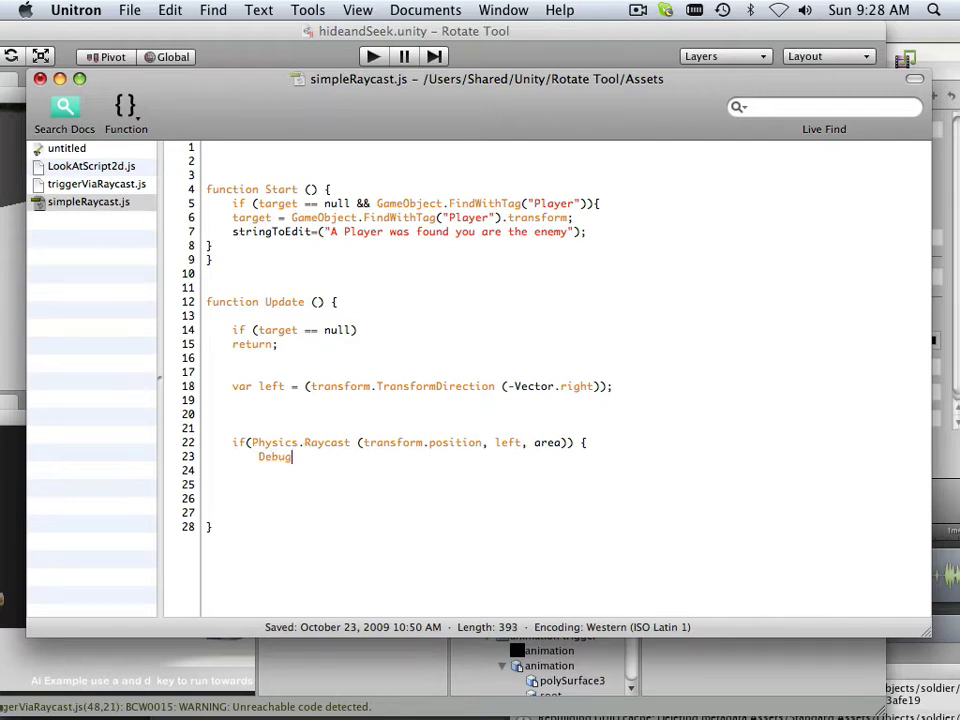
pyautogui.write('.Draw')
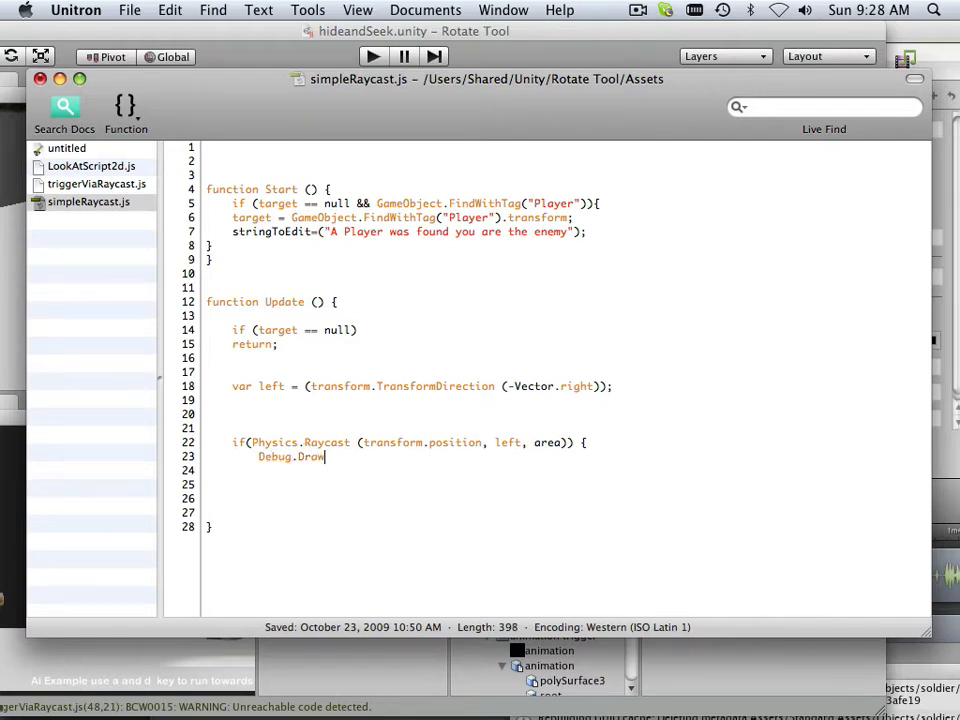
pyautogui.write('line')
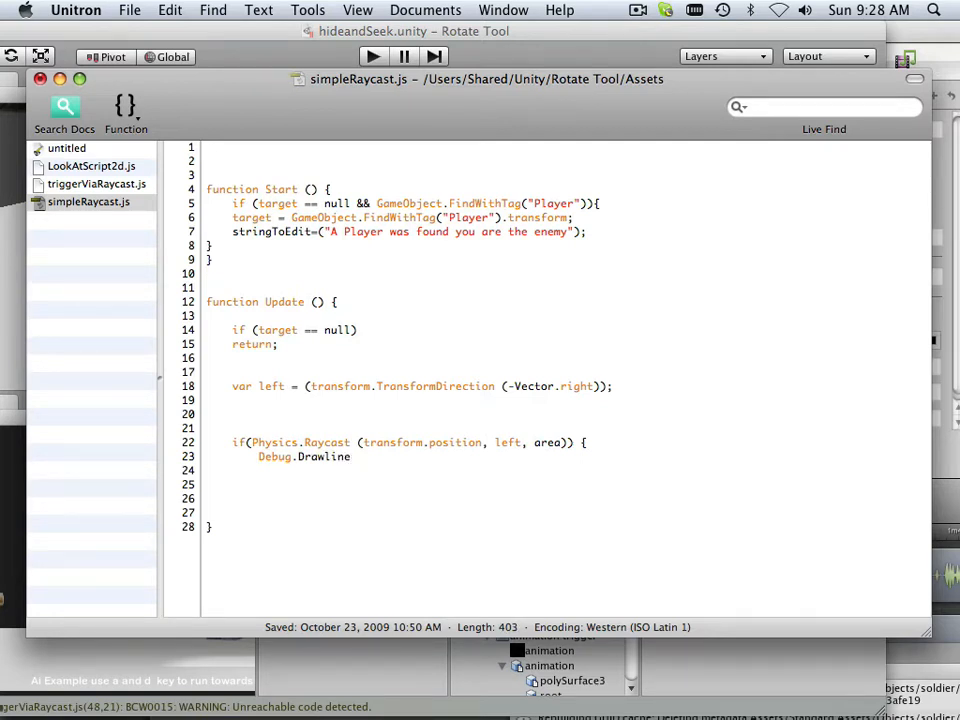
pyautogui.write('(tra')
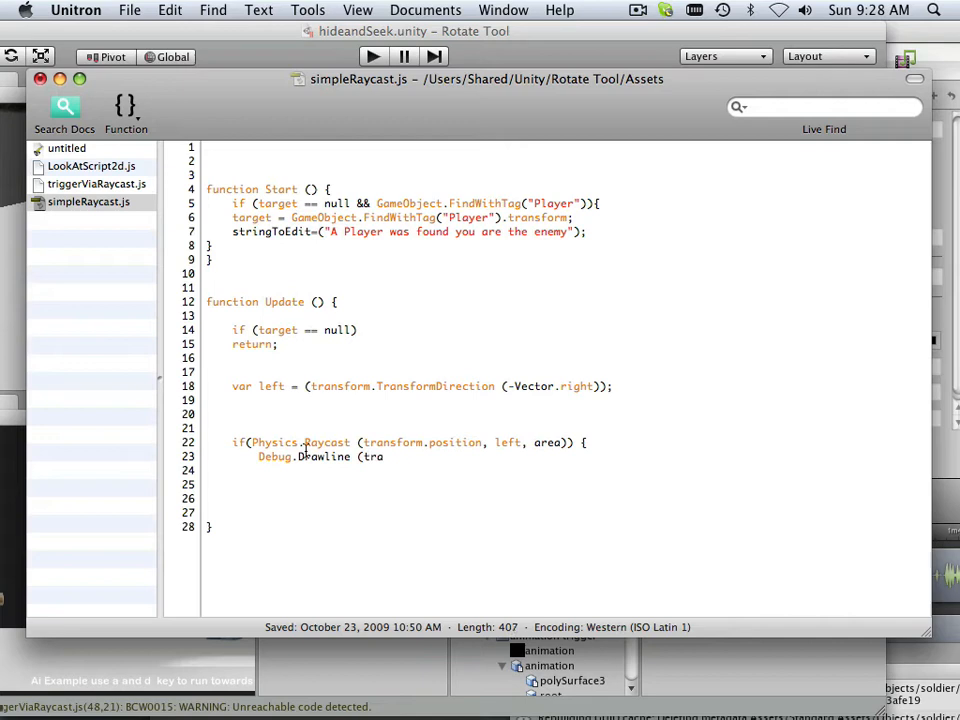
pyautogui.write('ns')
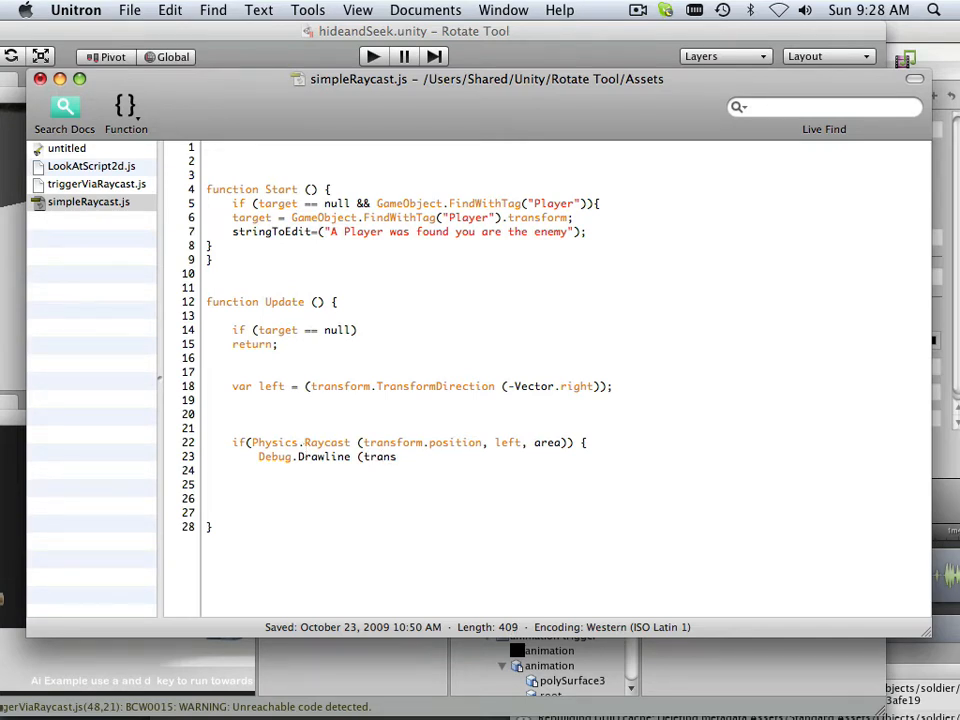
pyautogui.write('f')
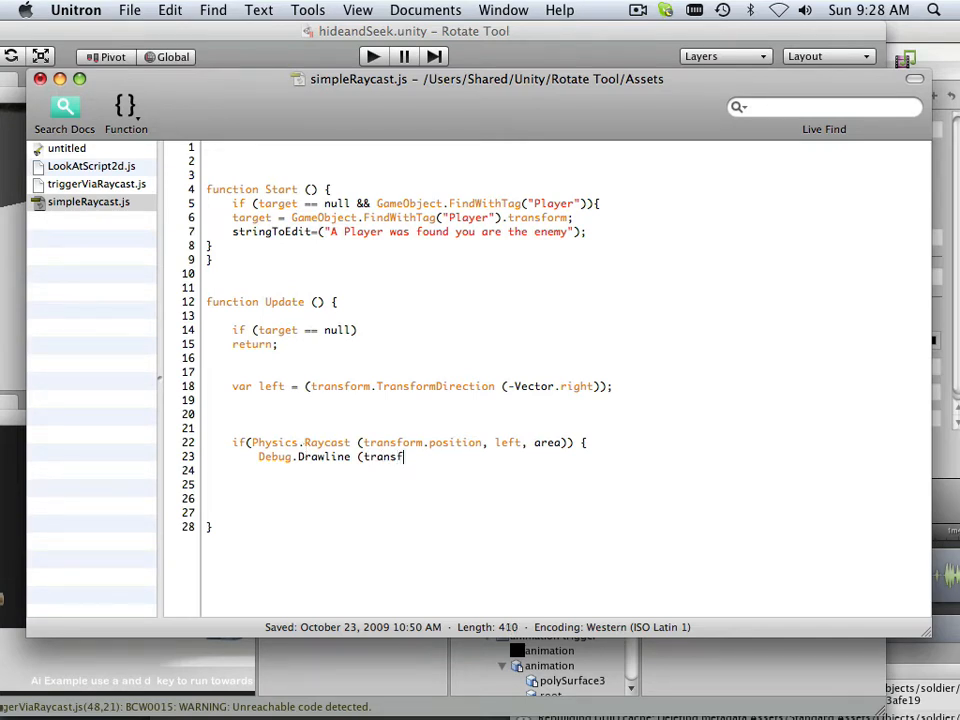
pyautogui.write('orm')
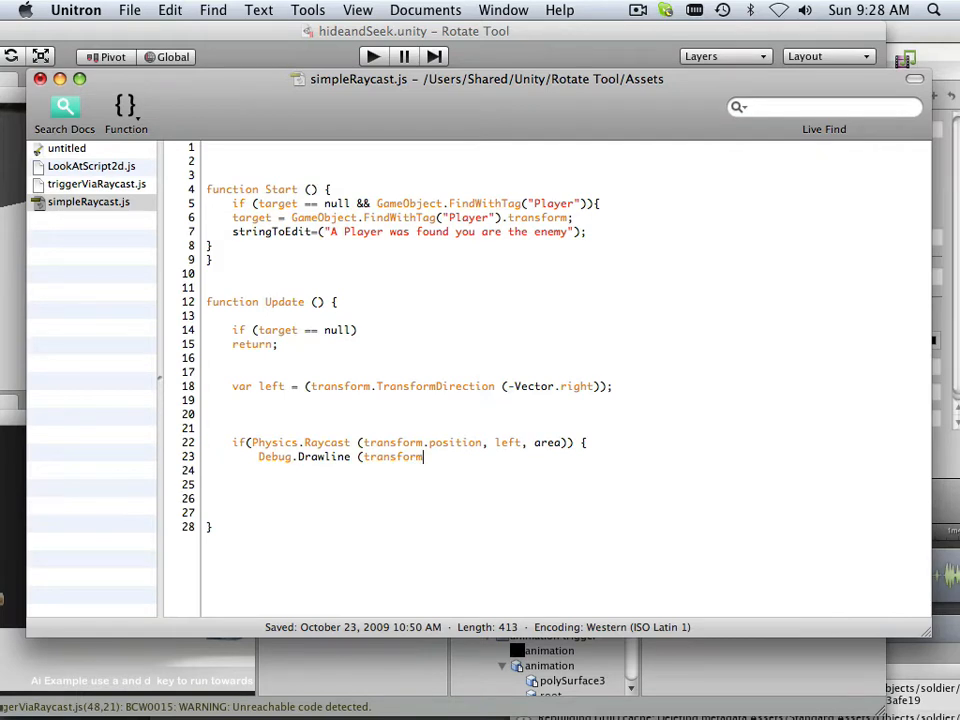
pyautogui.write('.posi')
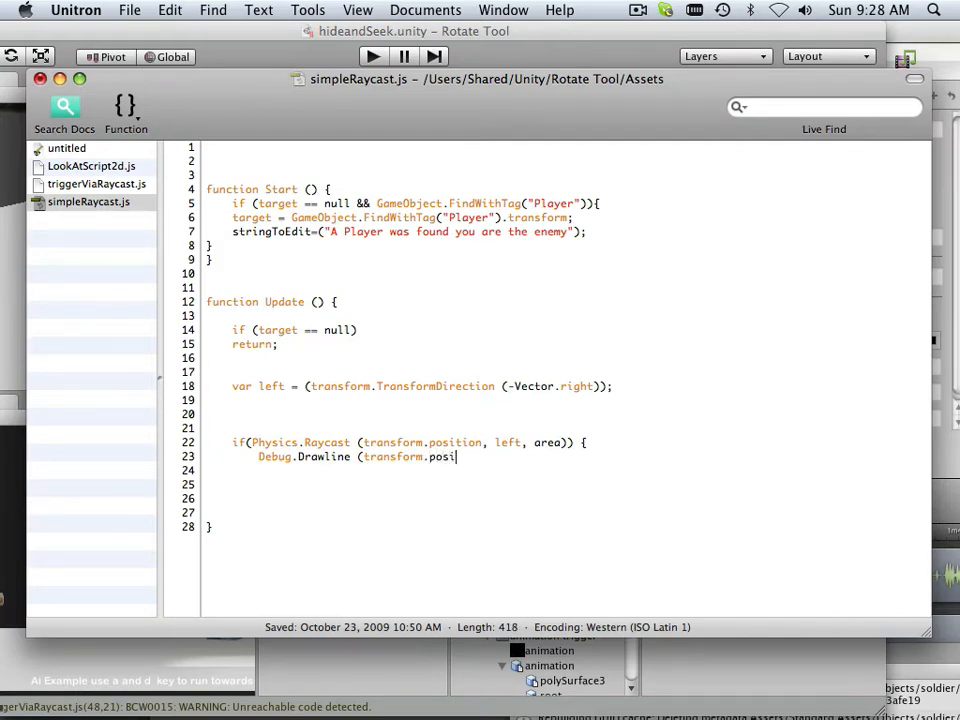
pyautogui.write('tion')
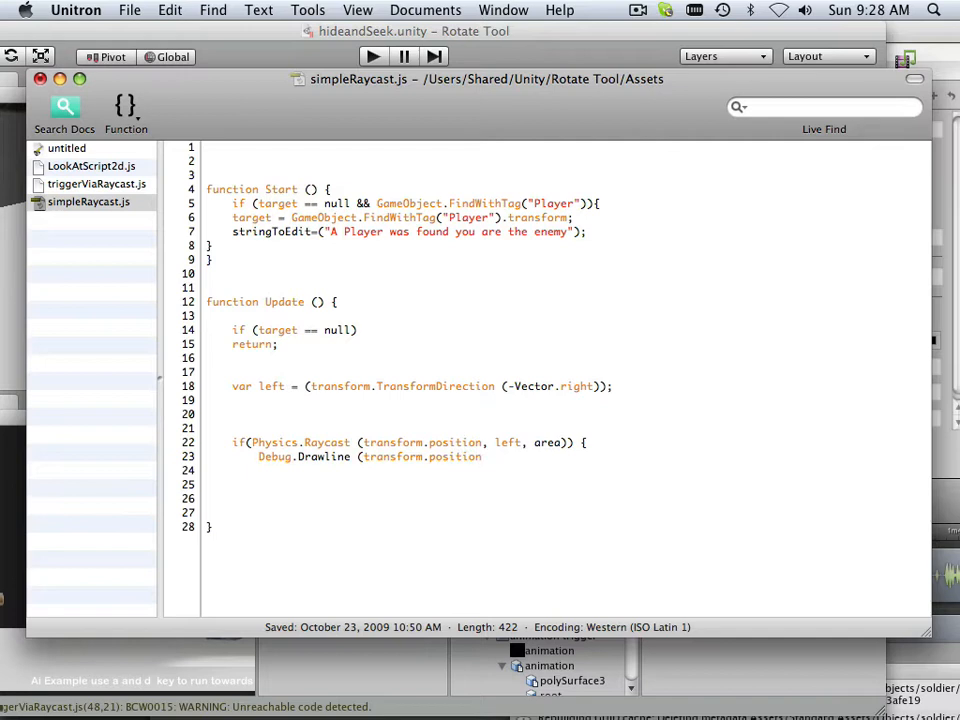
pyautogui.write(',')
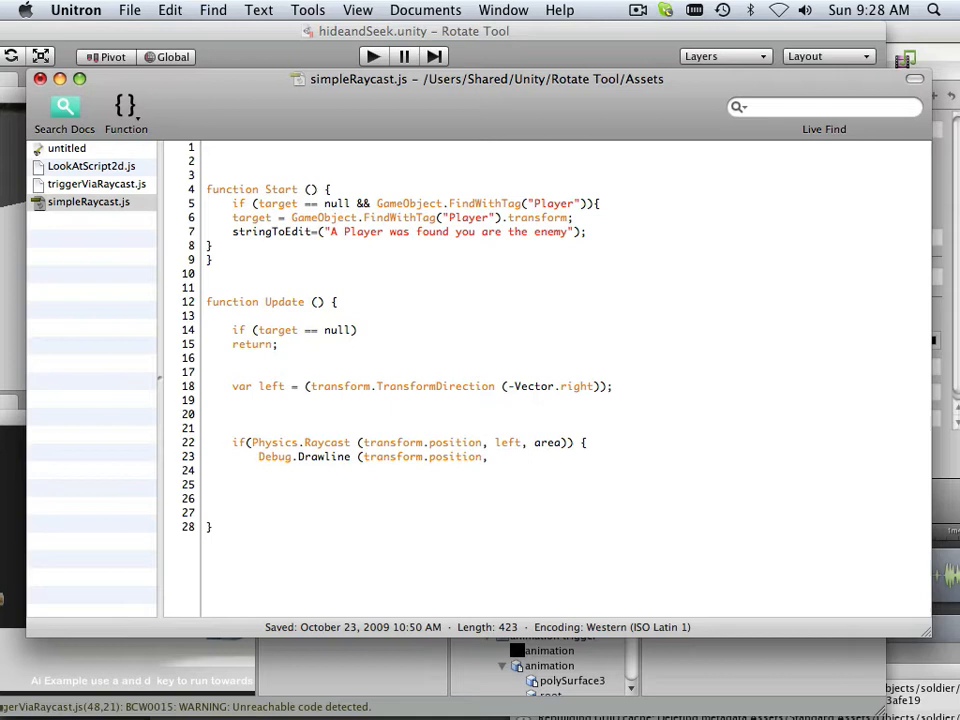
pyautogui.write('target')
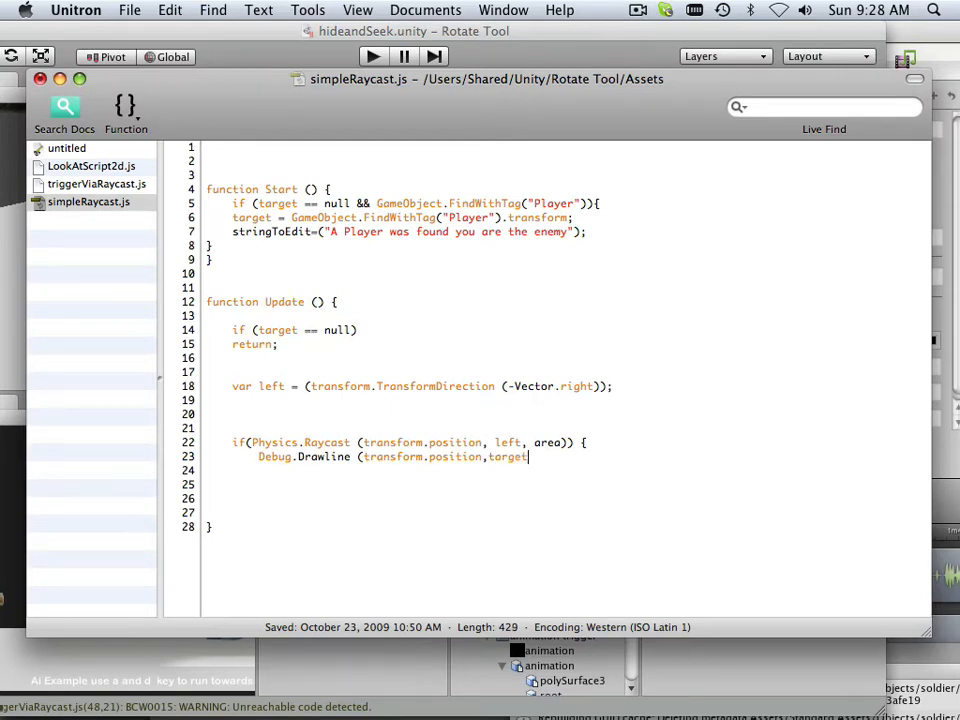
pyautogui.write('.posit')
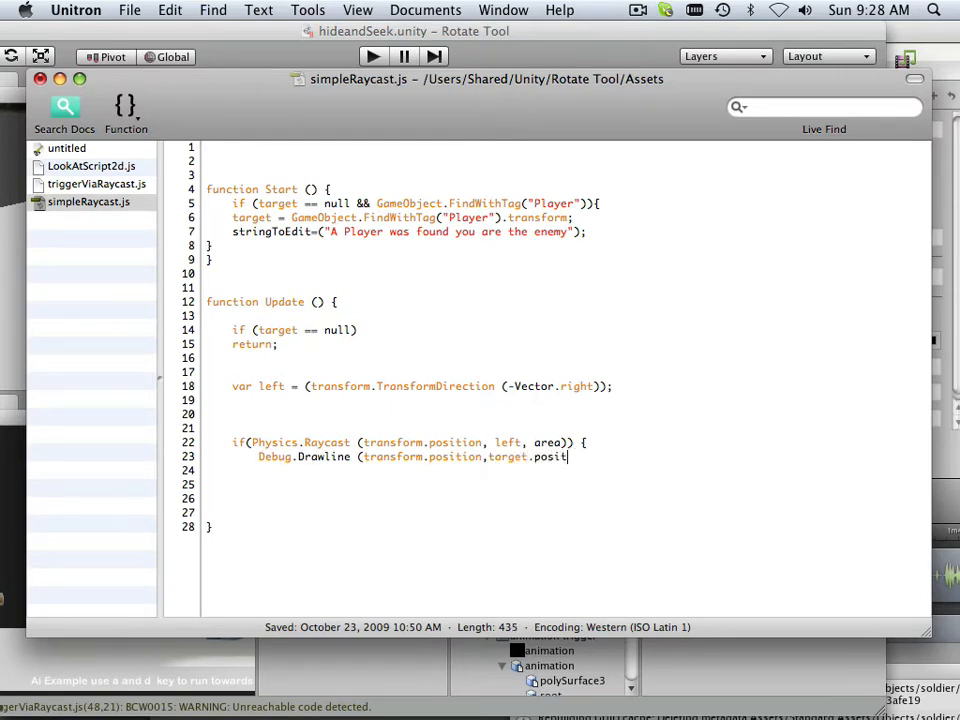
pyautogui.write('ion')
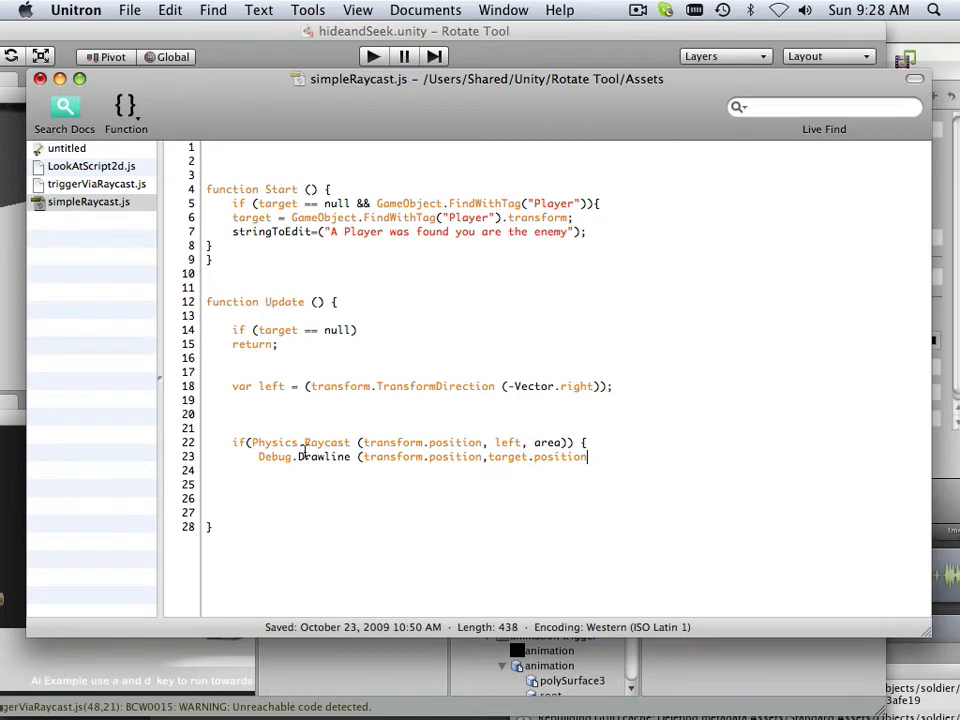
pyautogui.write(',')
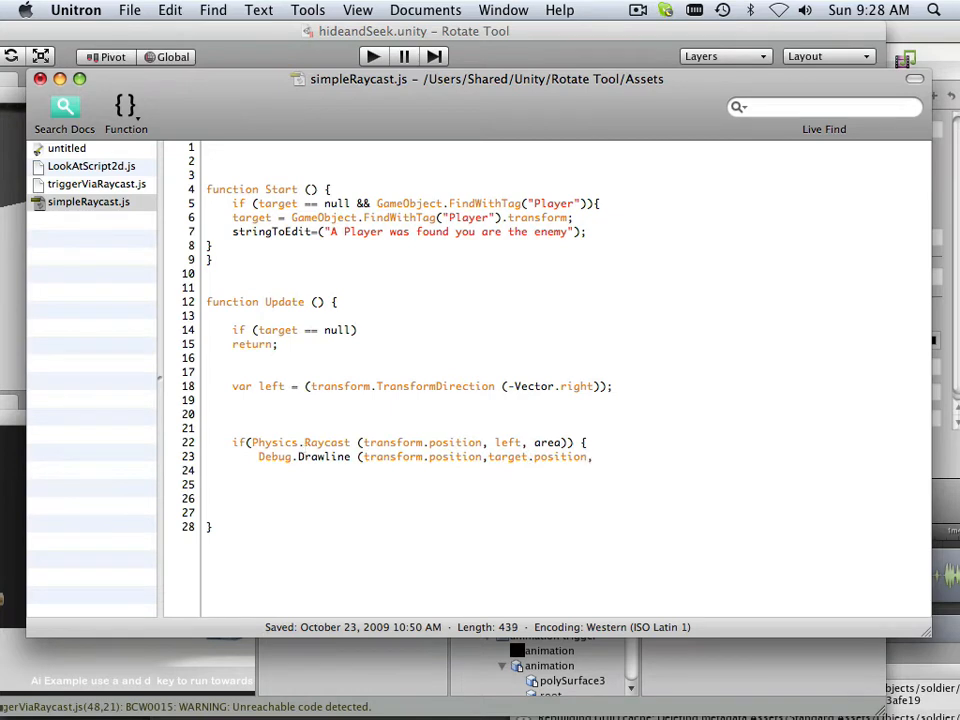
pyautogui.write('Col')
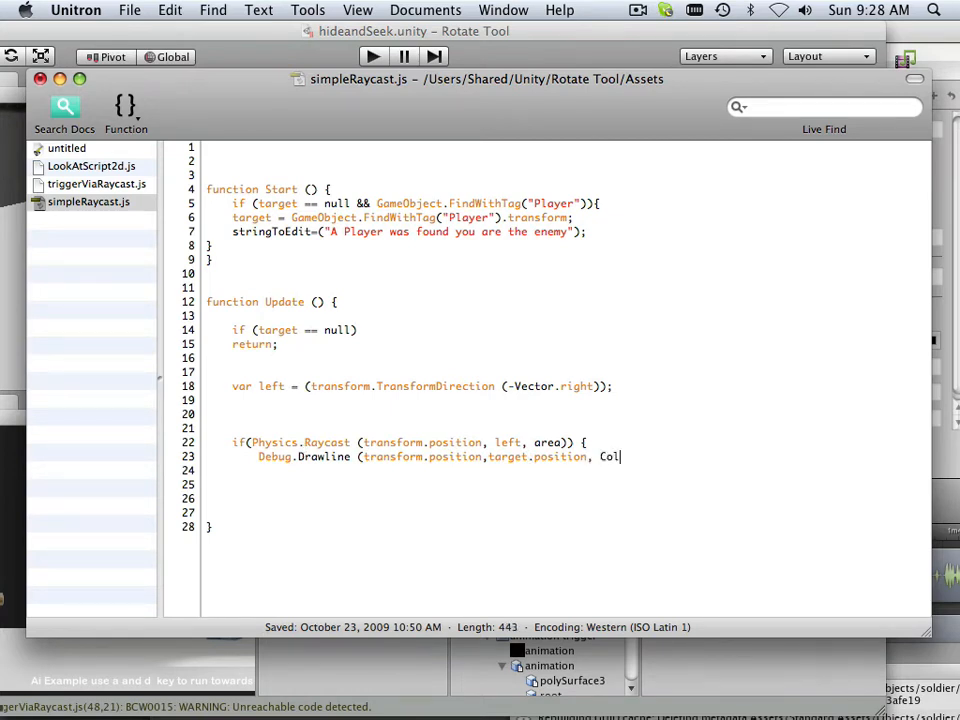
pyautogui.write('or.r')
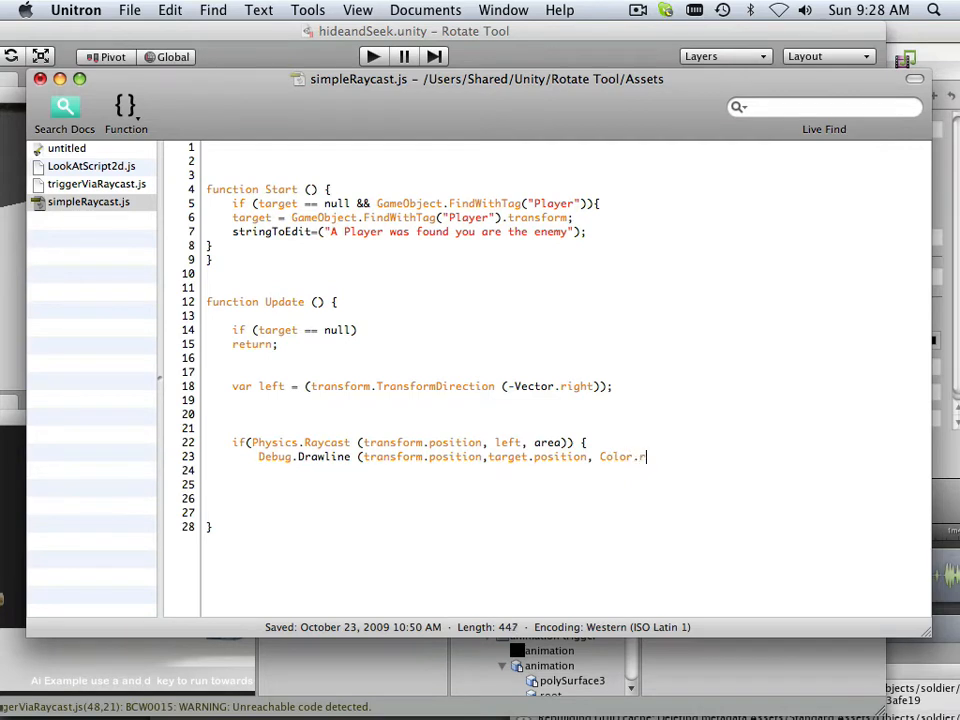
pyautogui.write('ed);')
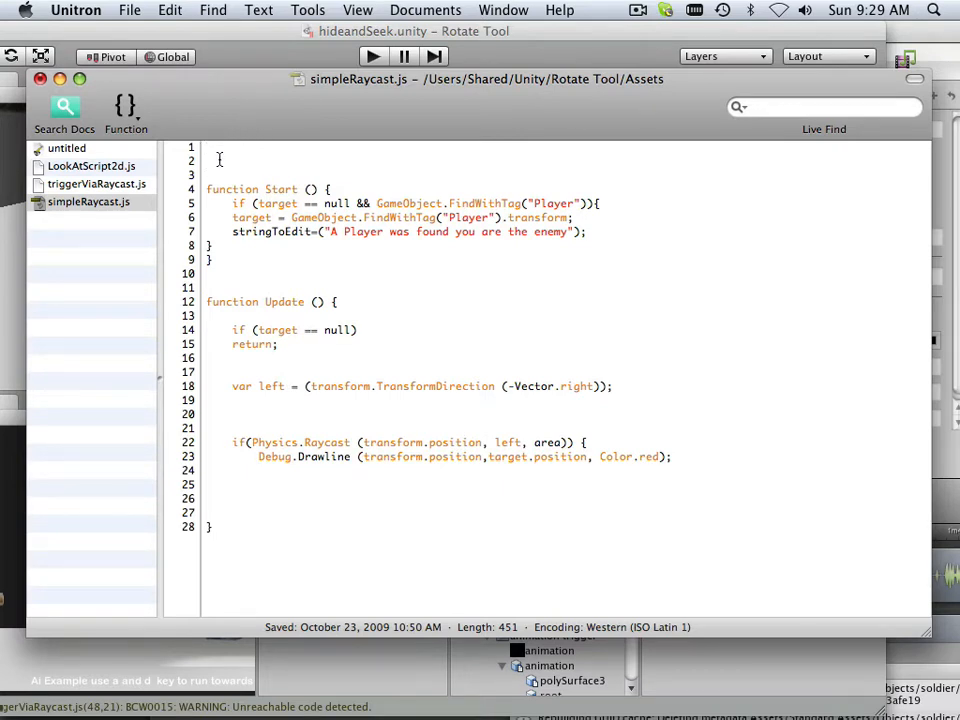
# - Declare 'var area: int = 100;' at the top of the script
pyautogui.write('var')
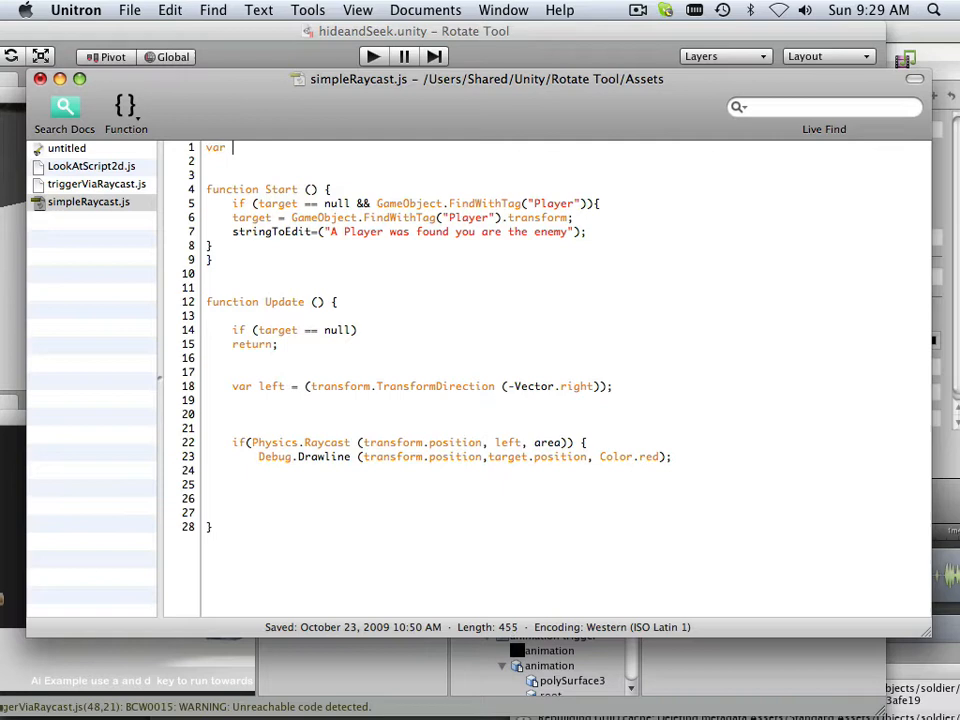
pyautogui.write('area')
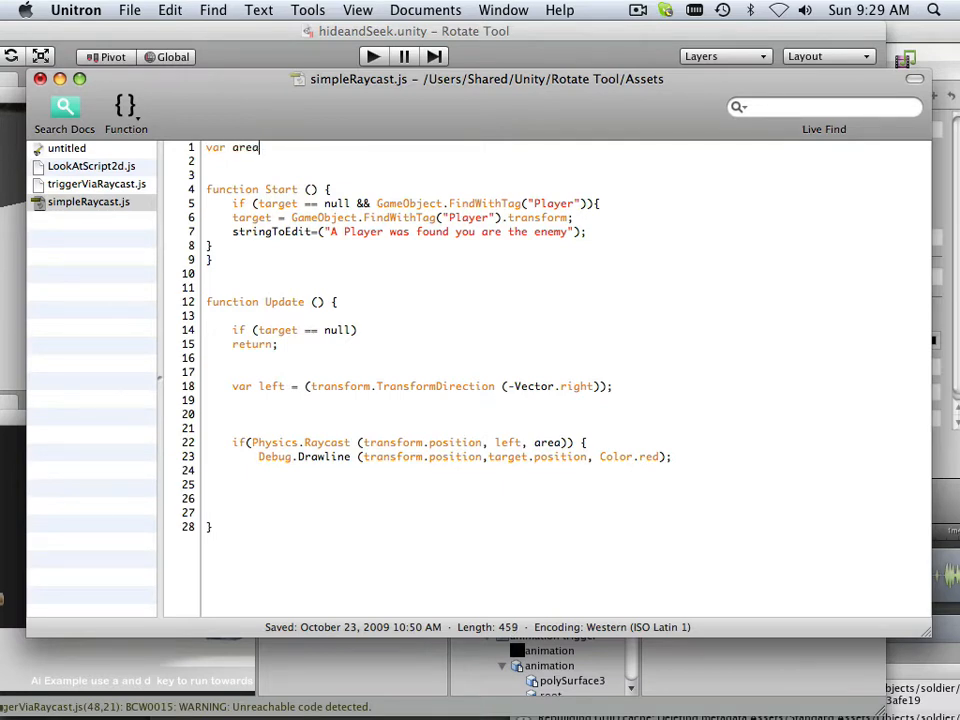
pyautogui.write(': int')
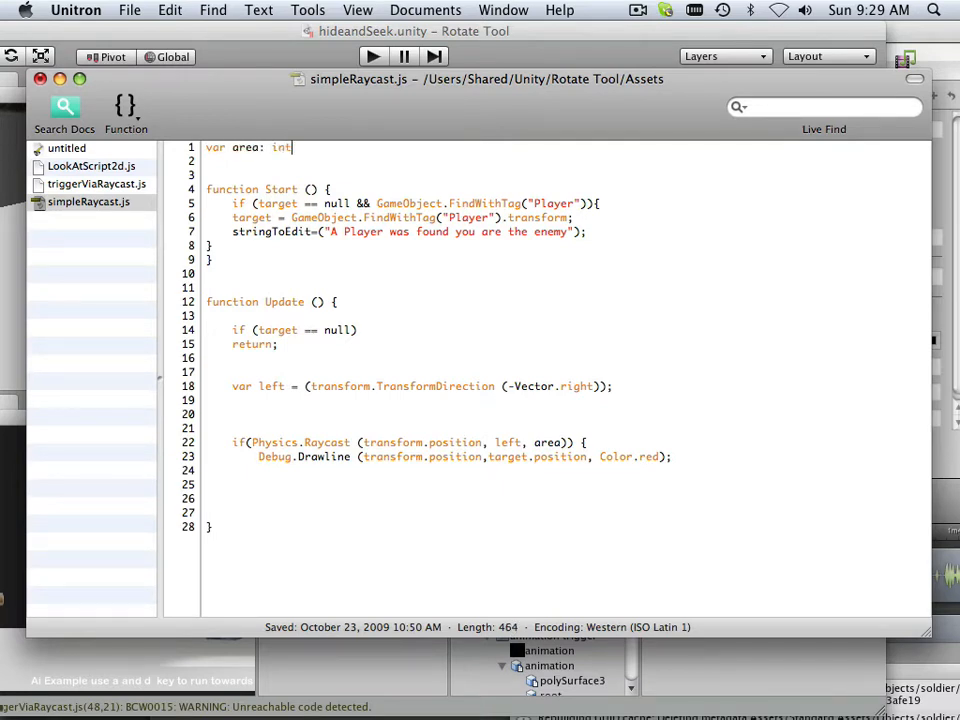
pyautogui.write(';')
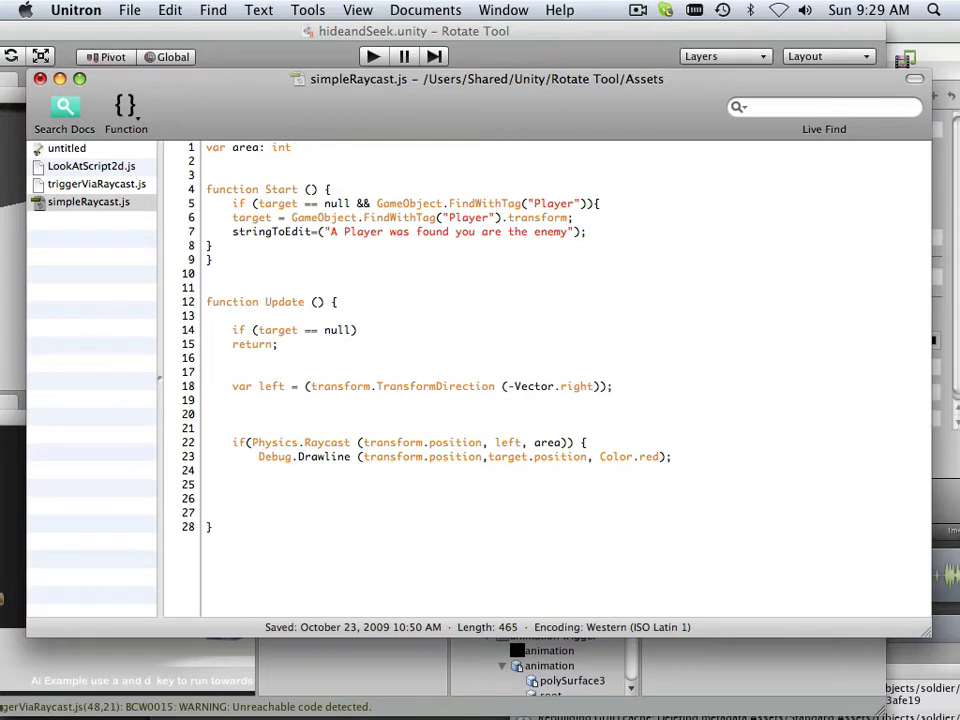
pyautogui.write('=100;')
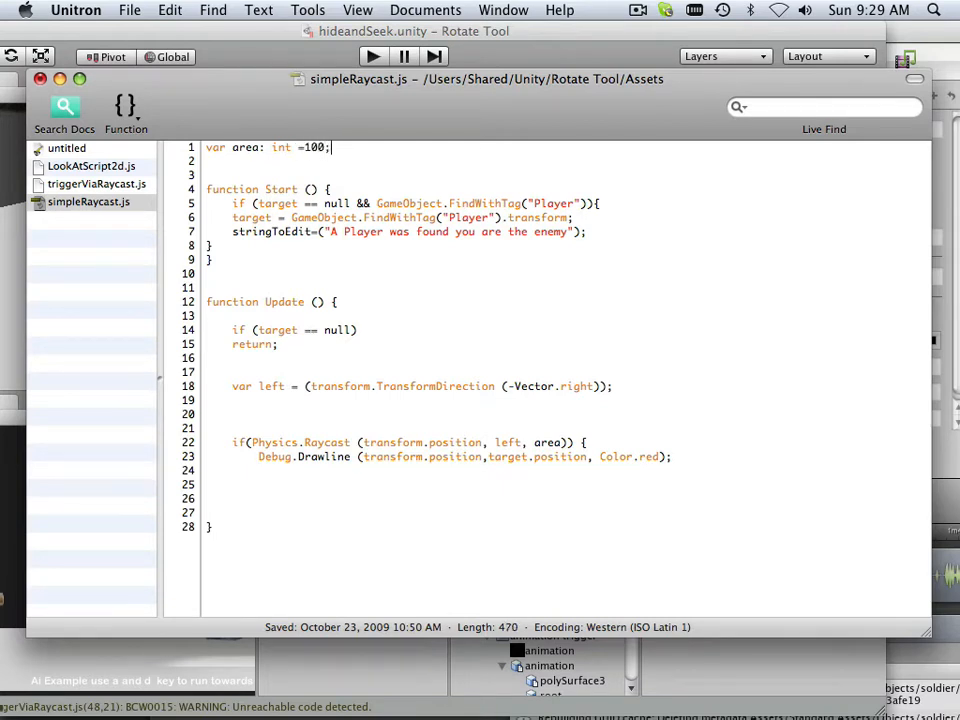
# - Declare 'var target: Transform;' on a new line below the area variable
pyautogui.press('Return')
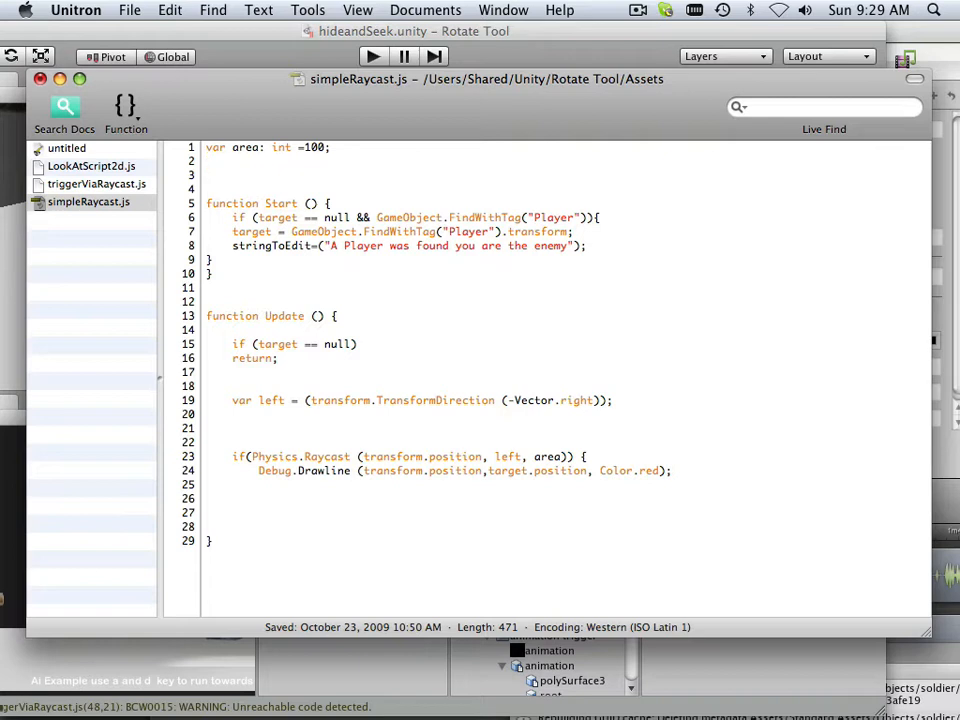
pyautogui.write('var t')
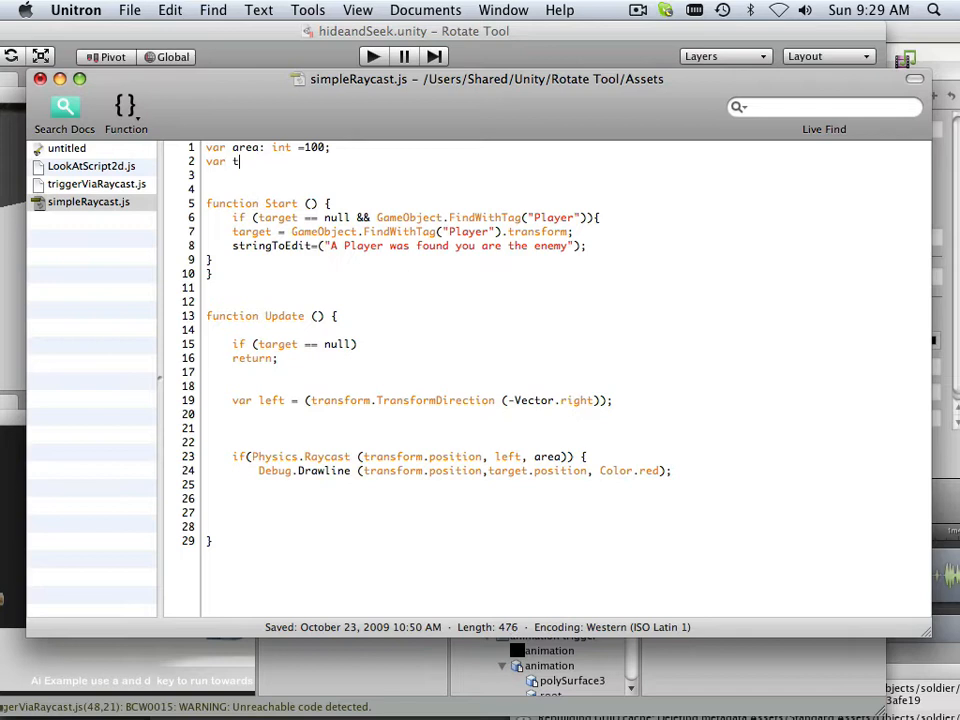
pyautogui.write('arget')
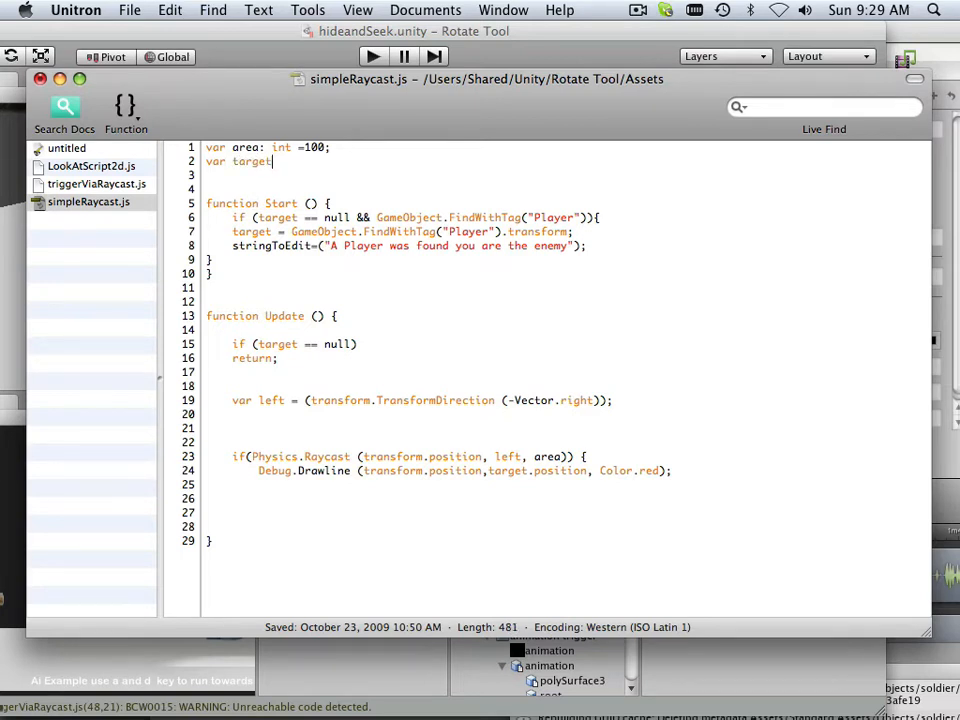
pyautogui.write(':')
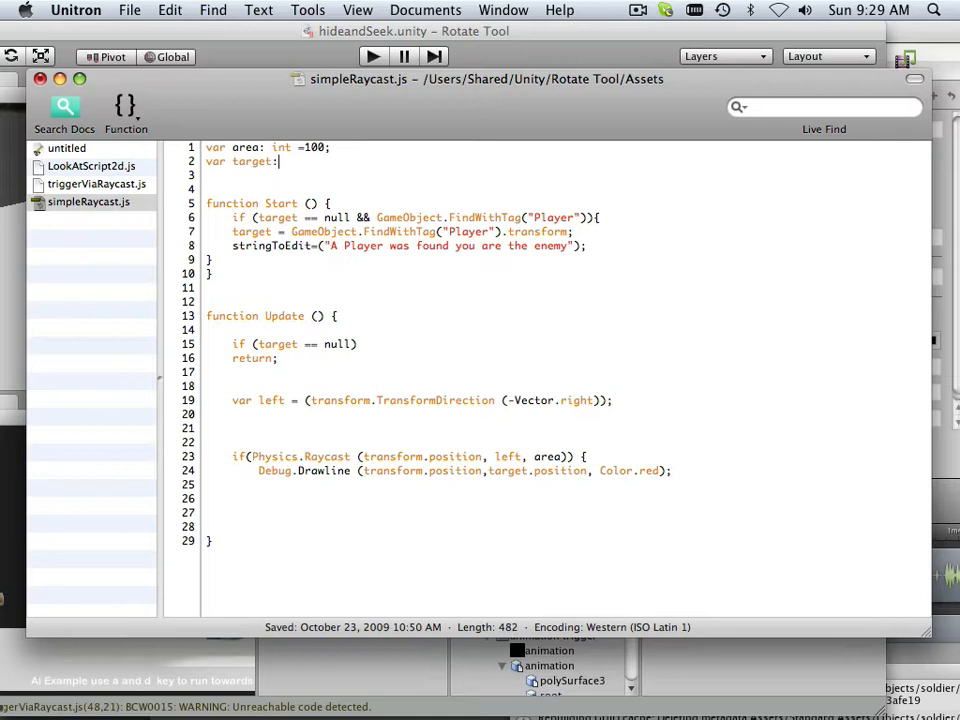
pyautogui.write('Tra')
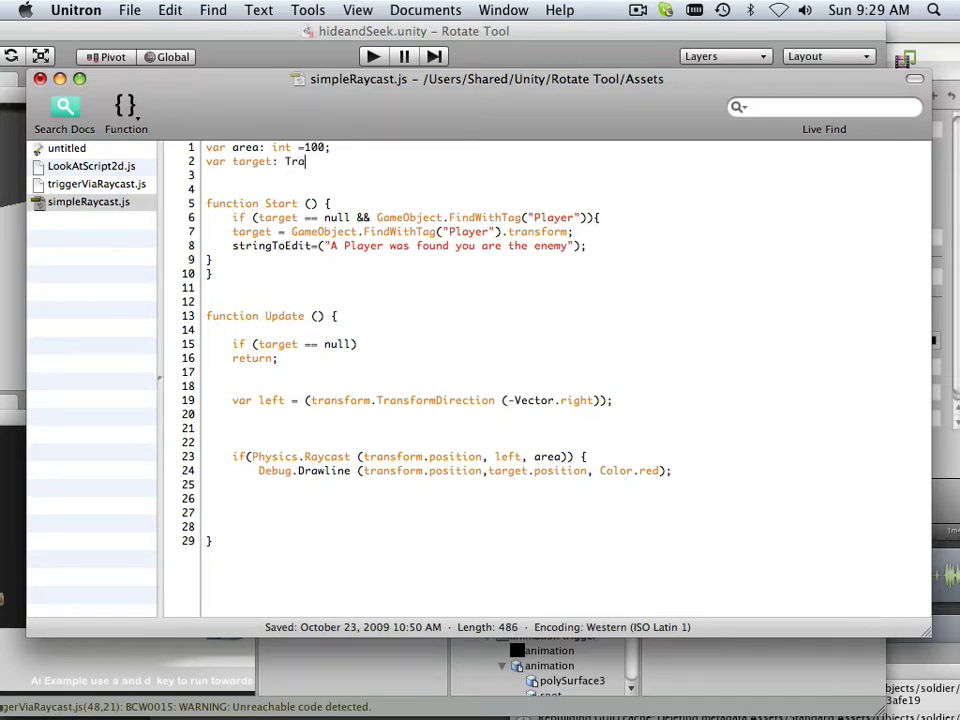
pyautogui.write('nsform')
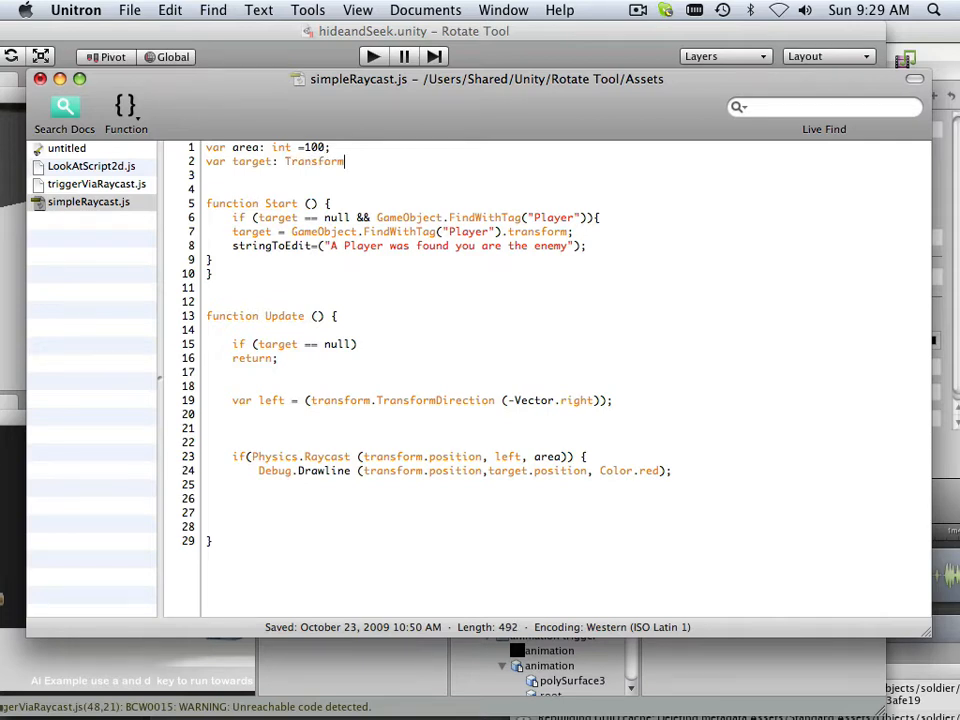
pyautogui.write(';')
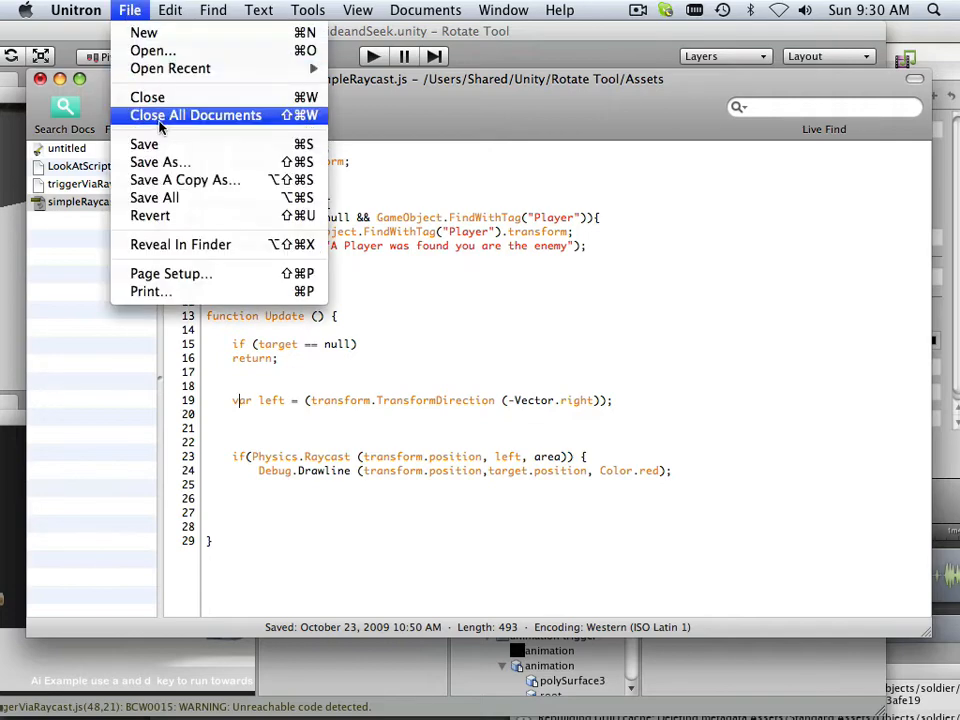
pyautogui.moveTo(160, 144)
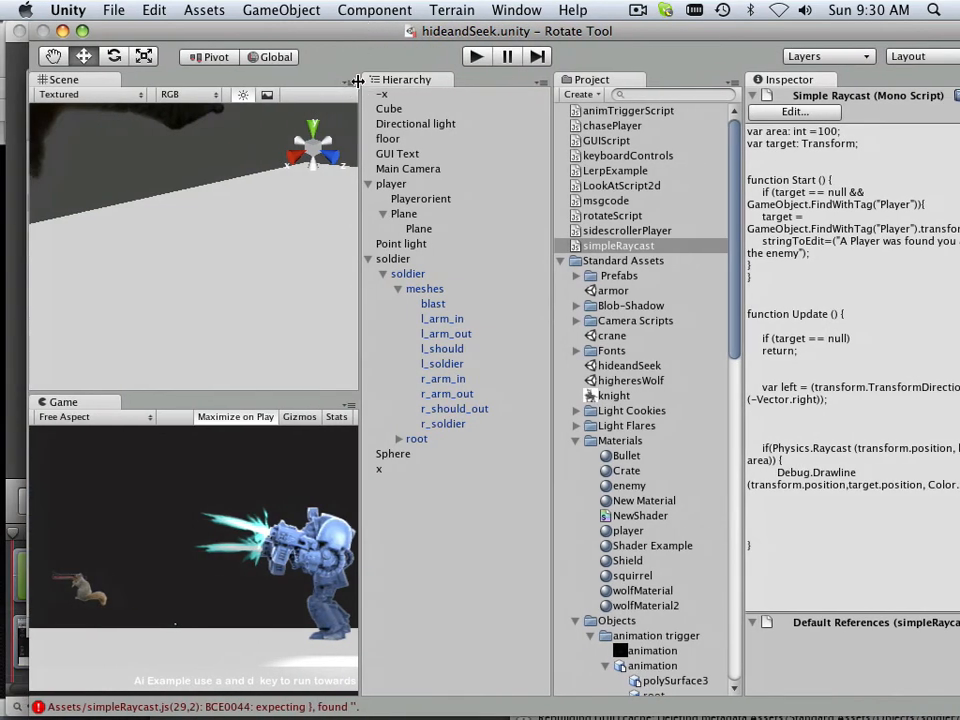
# - Expand the Prefabs folder and delete the soldier from the scene
pyautogui.doubleClick(617, 245)
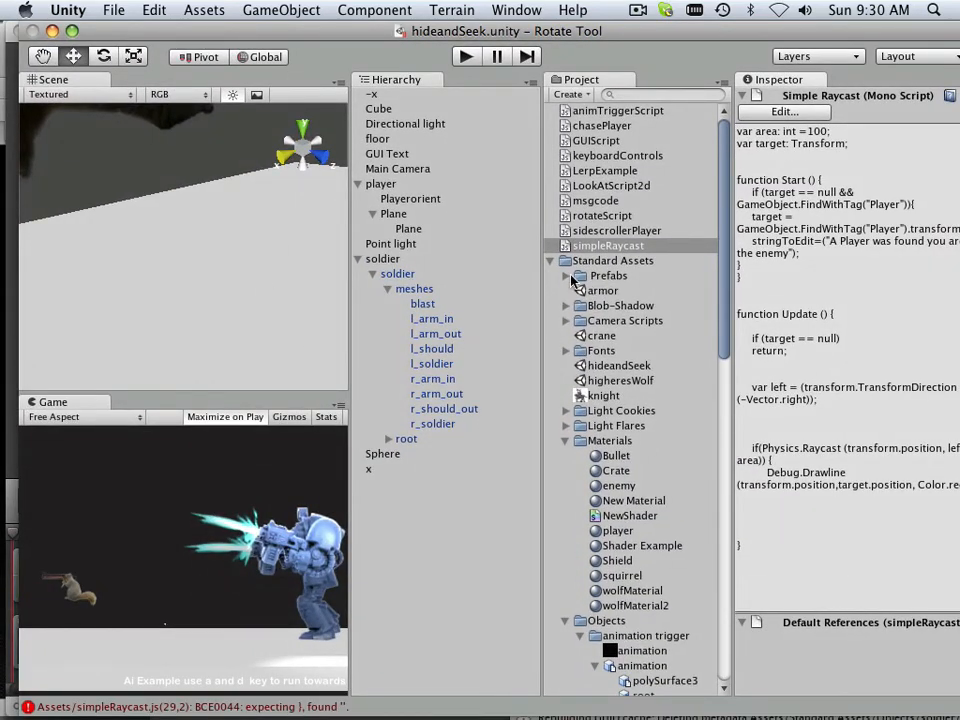
pyautogui.click(567, 275)
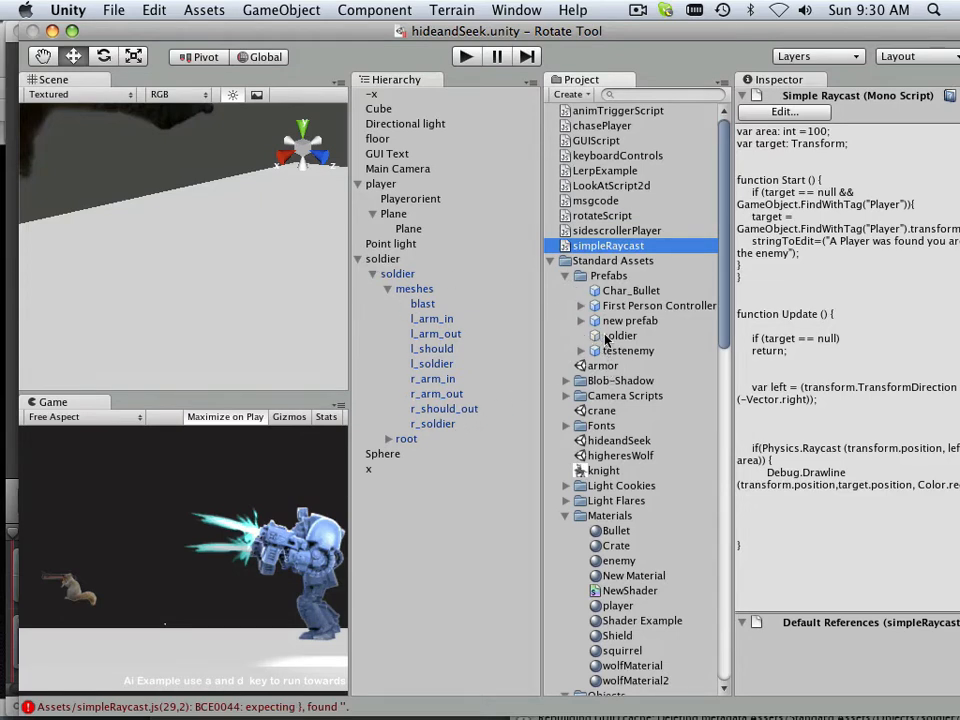
pyautogui.click(620, 335)
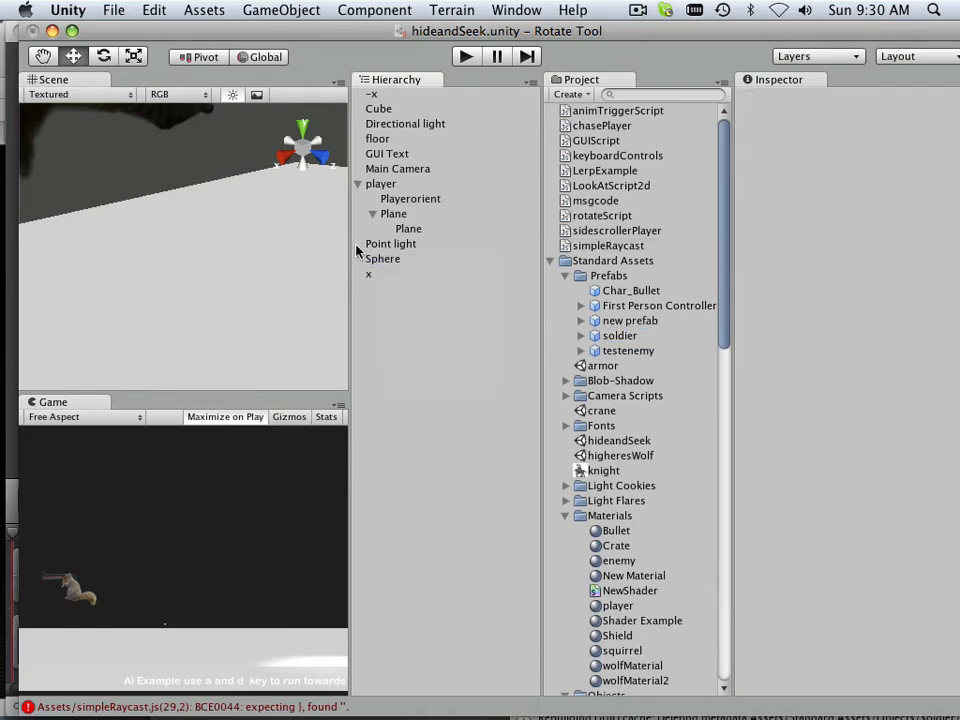
# - Delete the Sphere and create a new Cube via GameObject > Create Other
pyautogui.rightClick(382, 258)
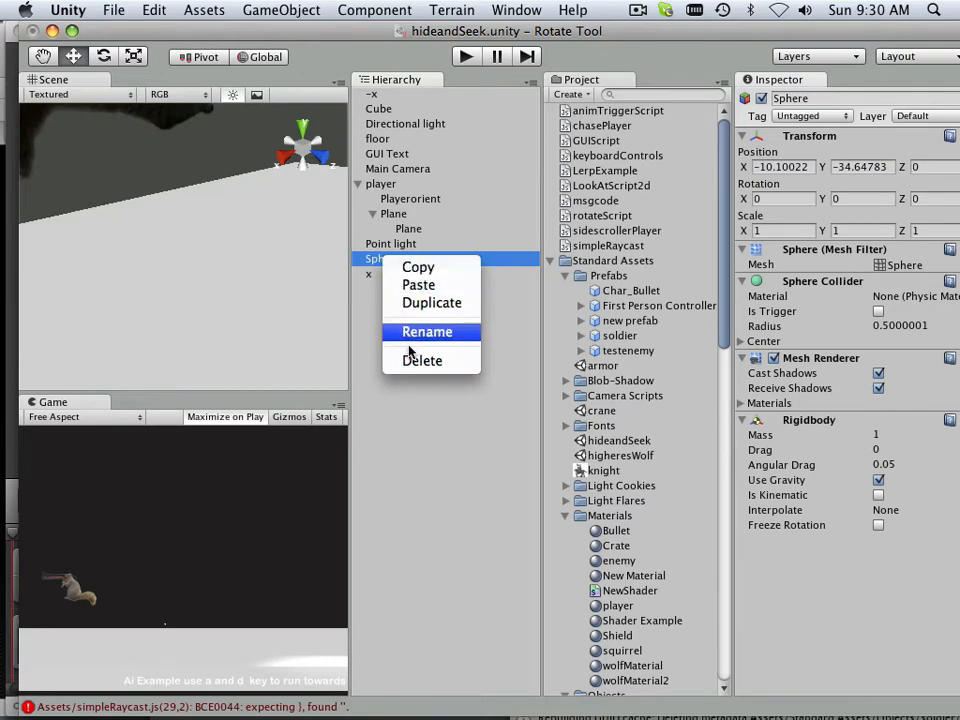
pyautogui.click(281, 10)
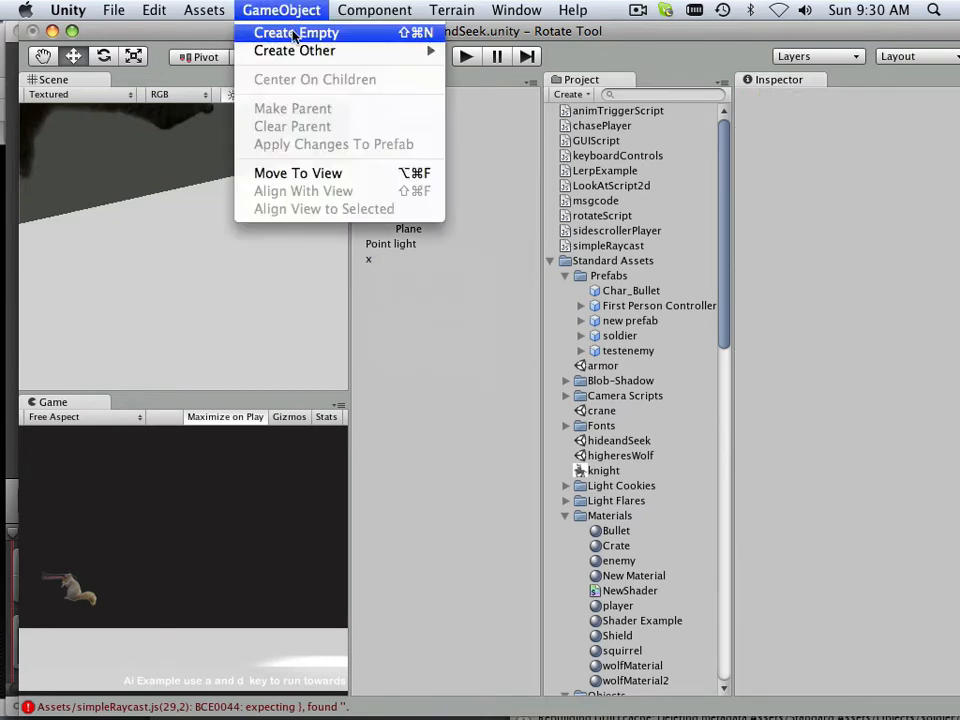
pyautogui.click(294, 50)
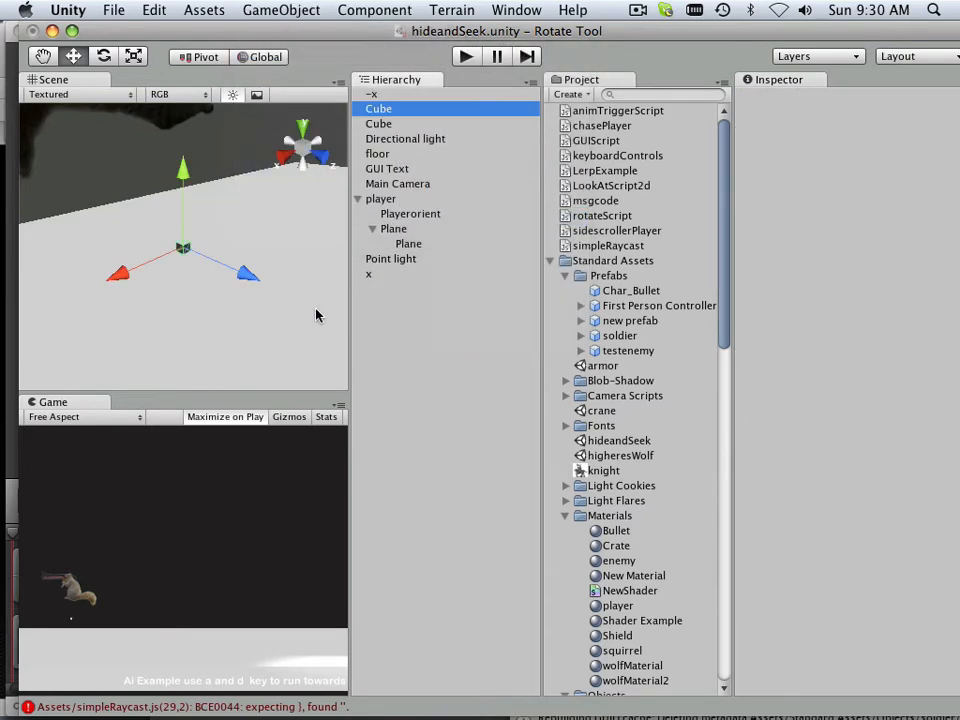
pyautogui.click(378, 108)
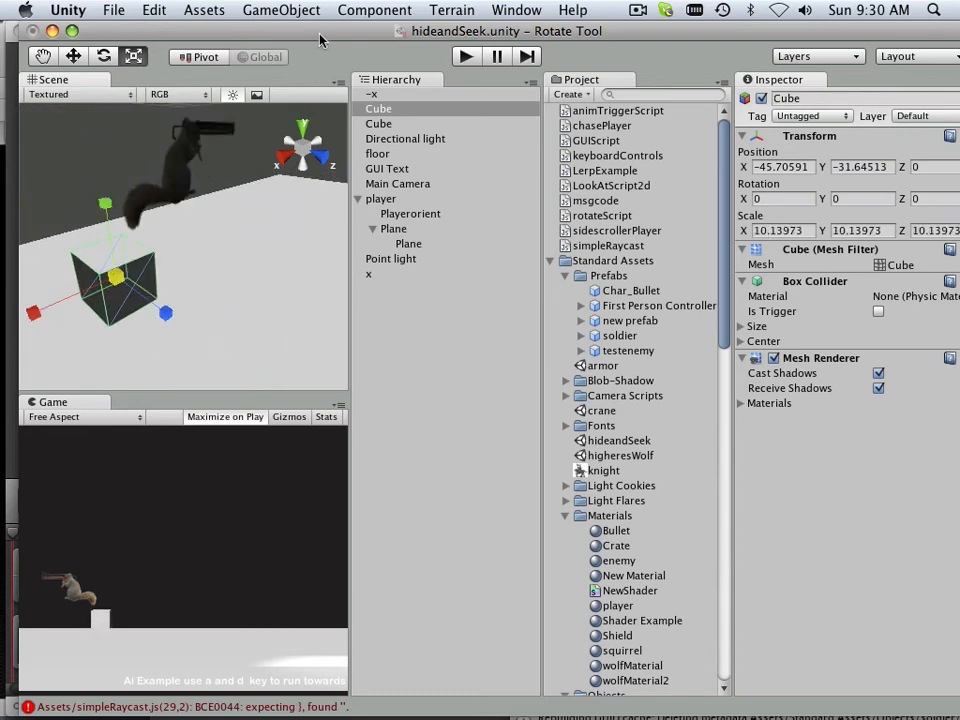
# - Add a Rigidbody to the new Cube, give it the red enemy material, and select the player
pyautogui.click(374, 10)
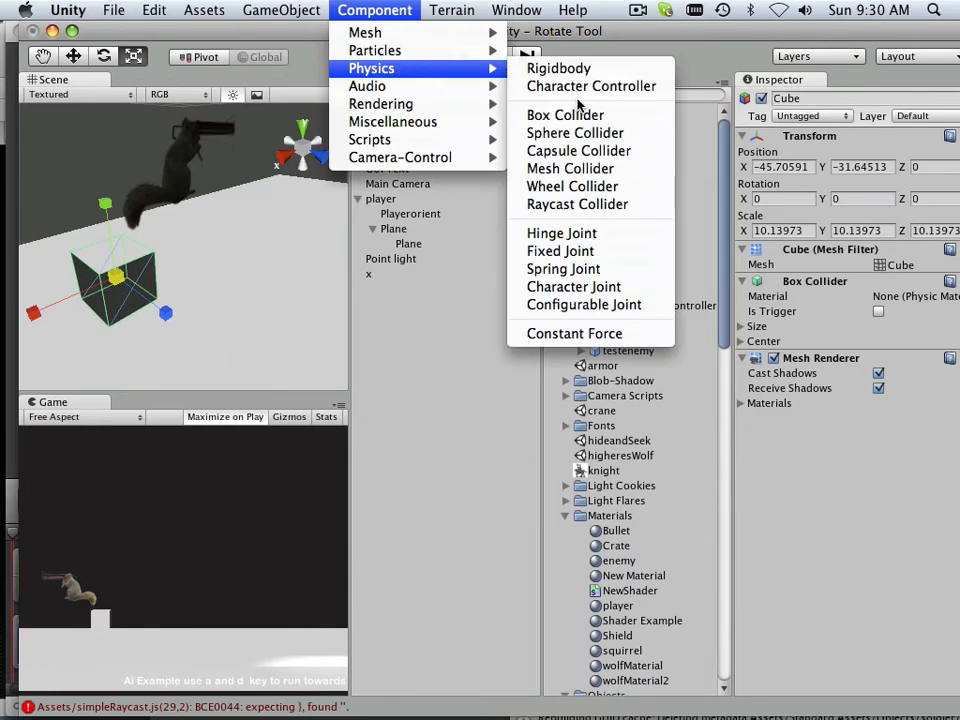
pyautogui.click(558, 68)
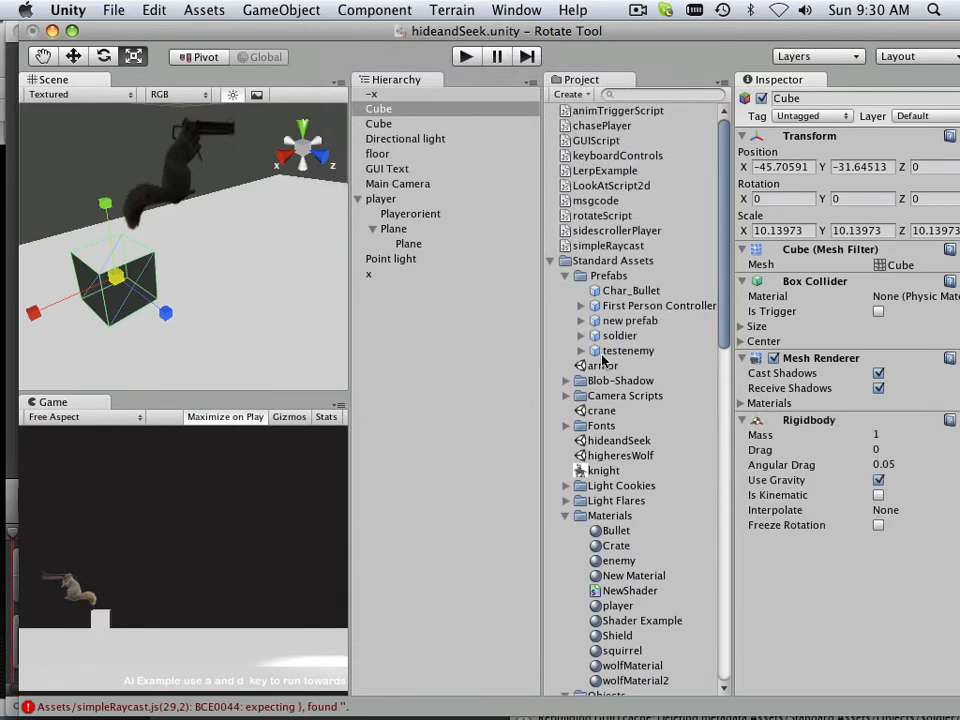
pyautogui.scroll(-3)
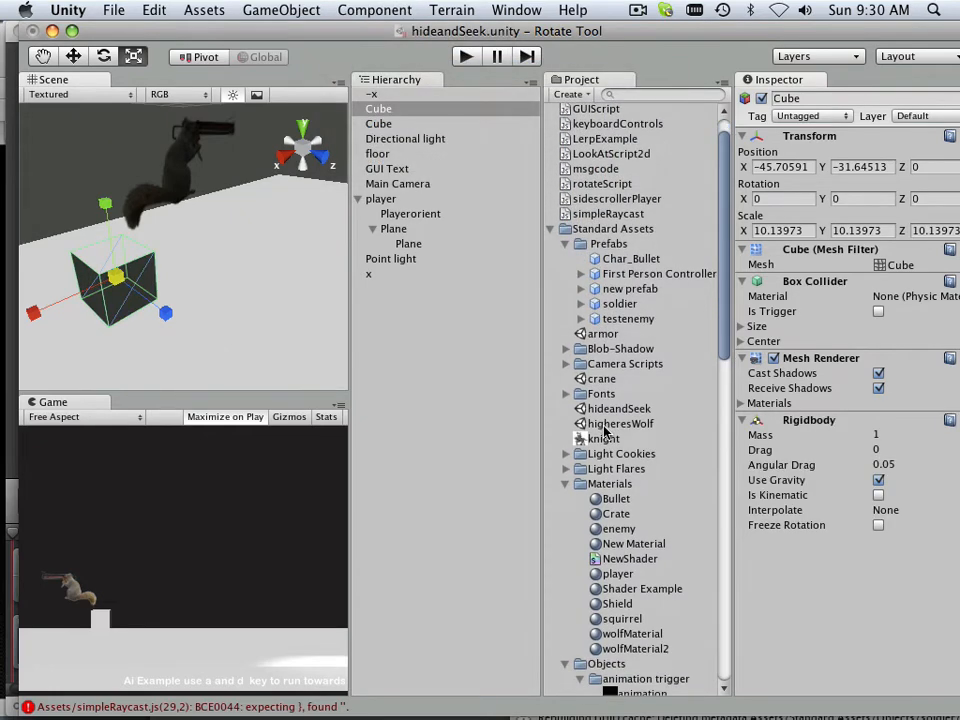
pyautogui.scroll(-3)
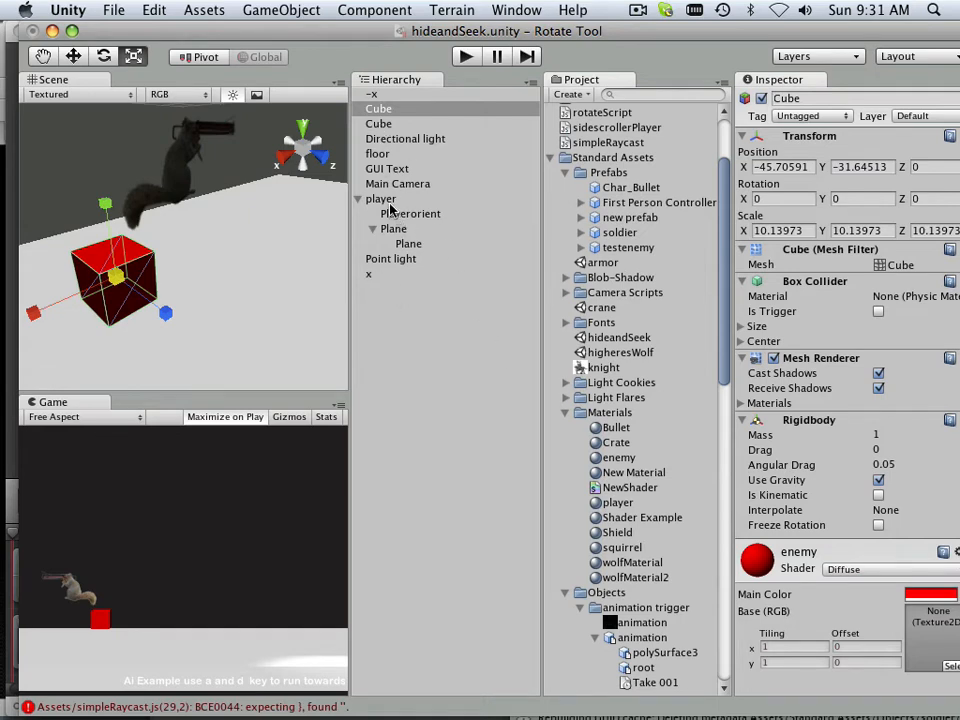
pyautogui.click(380, 198)
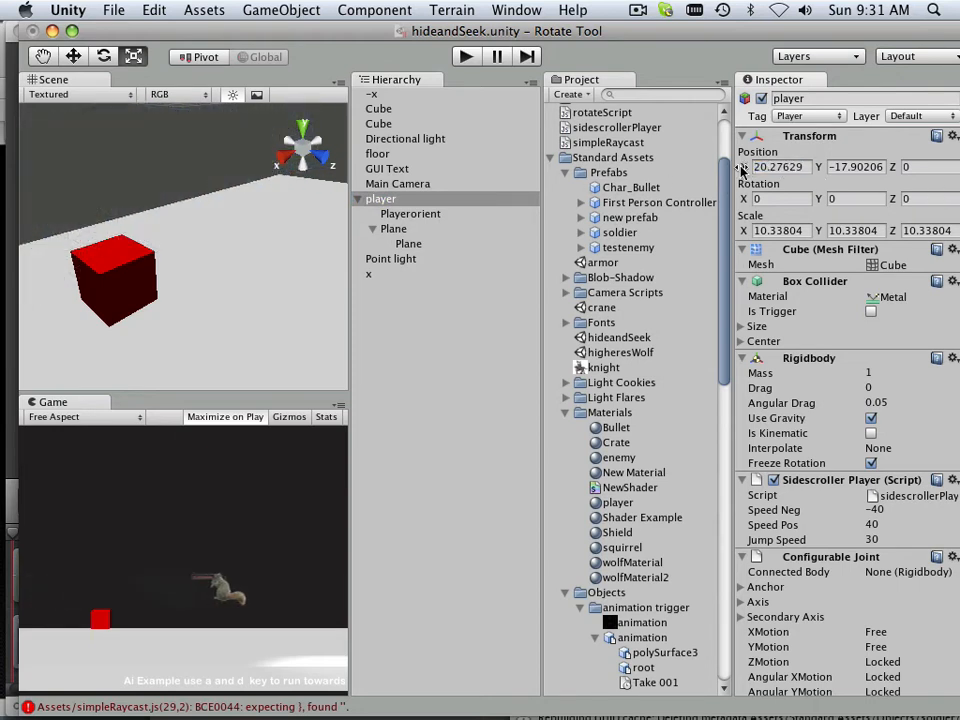
# - Move the player to X≈49.8, rename the red cube 'enemy', and attach simpleRaycast
pyautogui.click(465, 56)
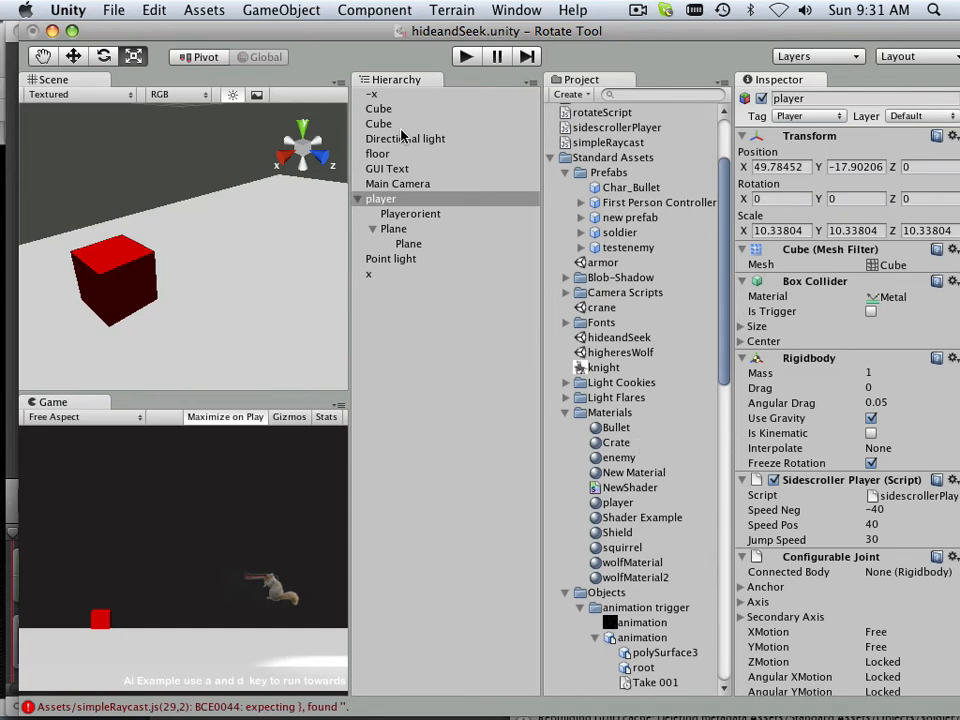
pyautogui.moveTo(385, 123)
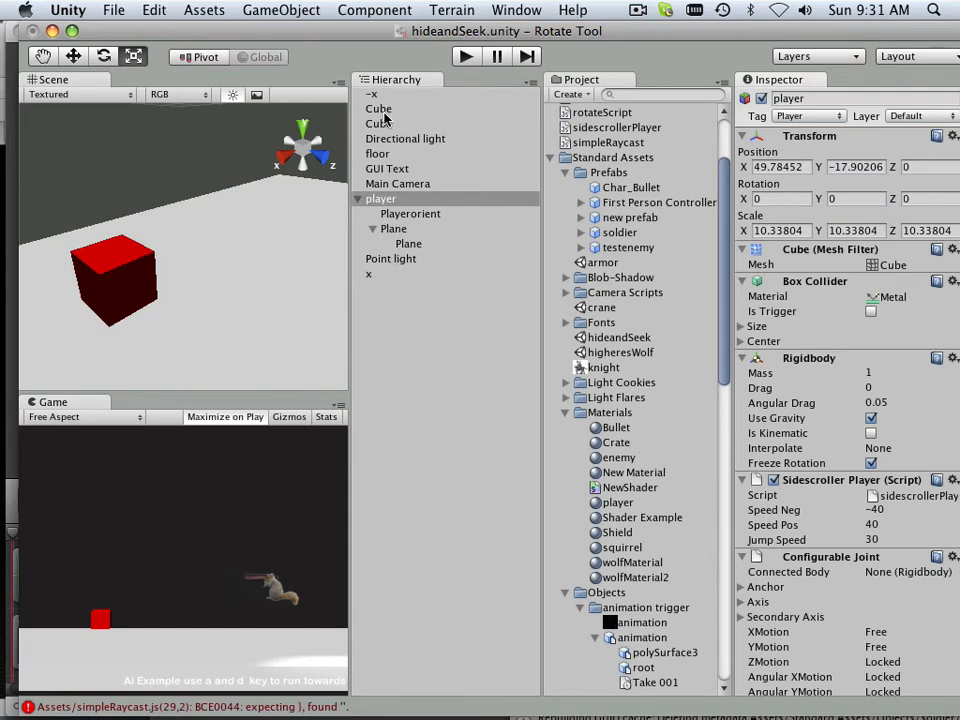
pyautogui.click(379, 108)
pyautogui.write('enem')
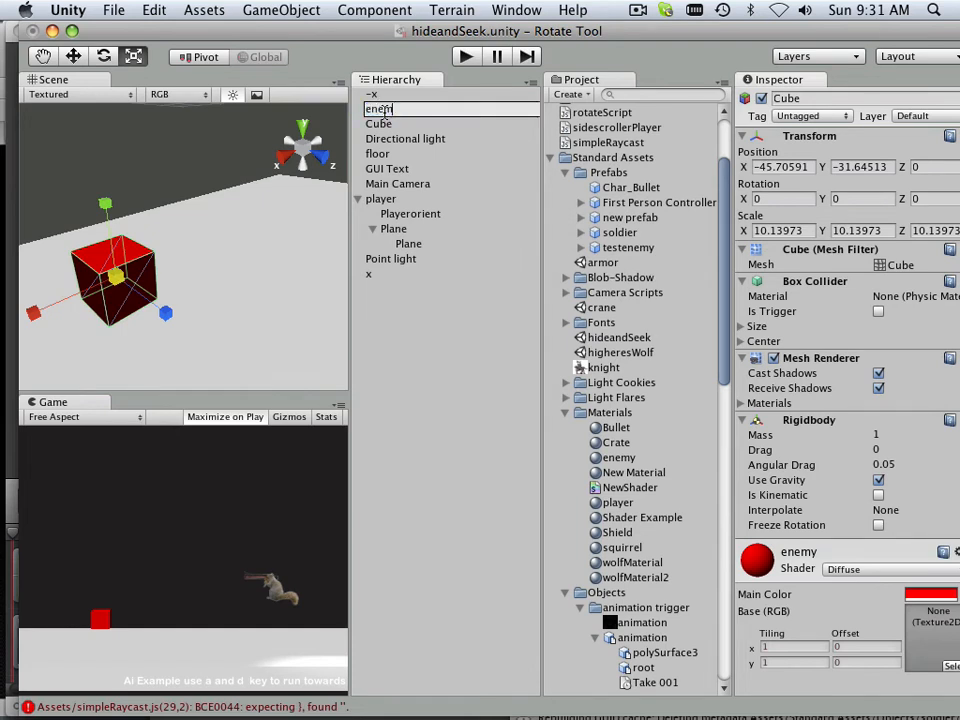
pyautogui.click(382, 138)
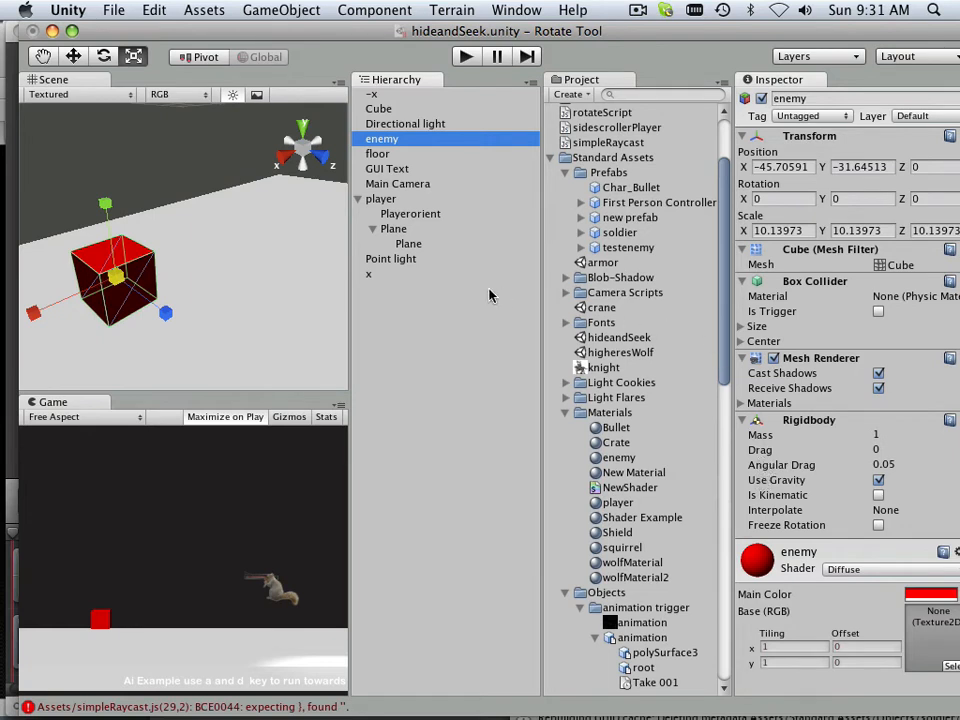
pyautogui.click(607, 141)
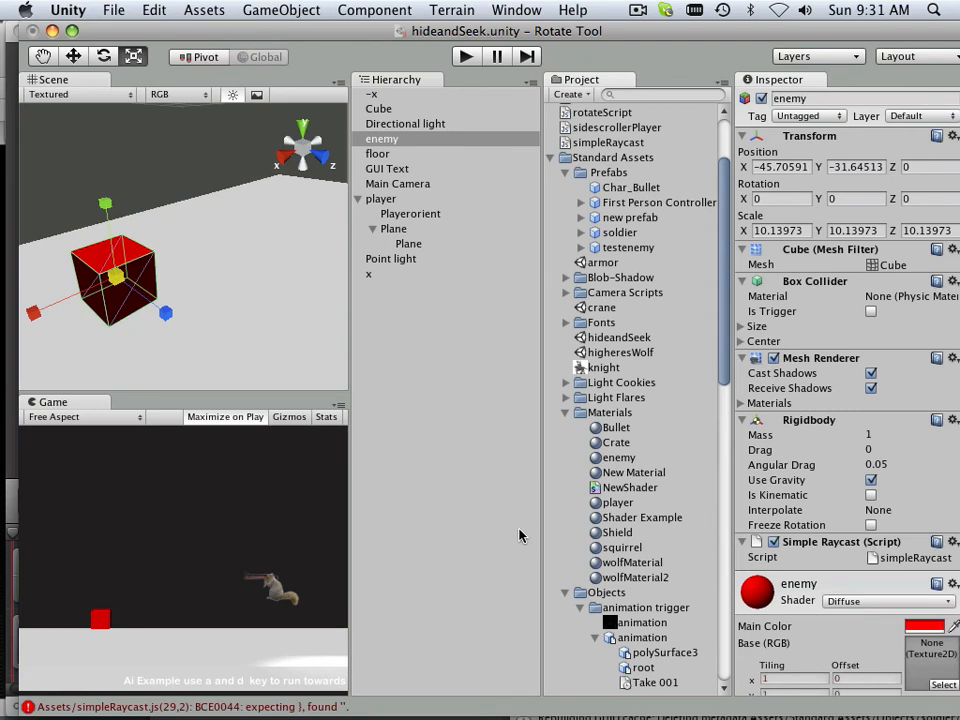
pyautogui.click(382, 138)
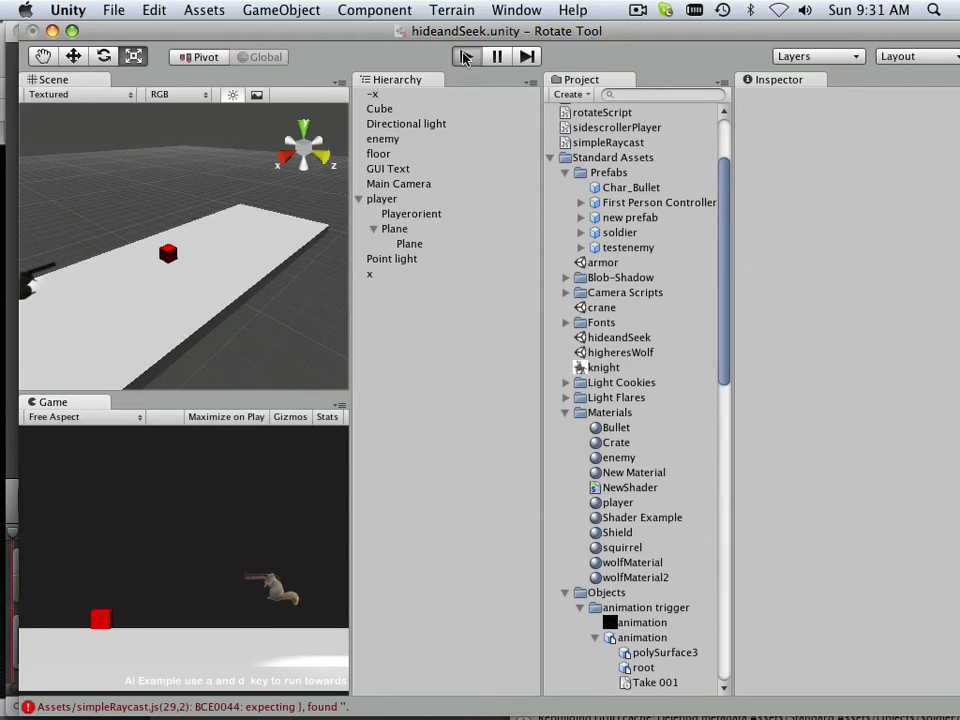
# - Run the game, then add the if block's closing brace and change Vector to Vector3
pyautogui.click(465, 56)
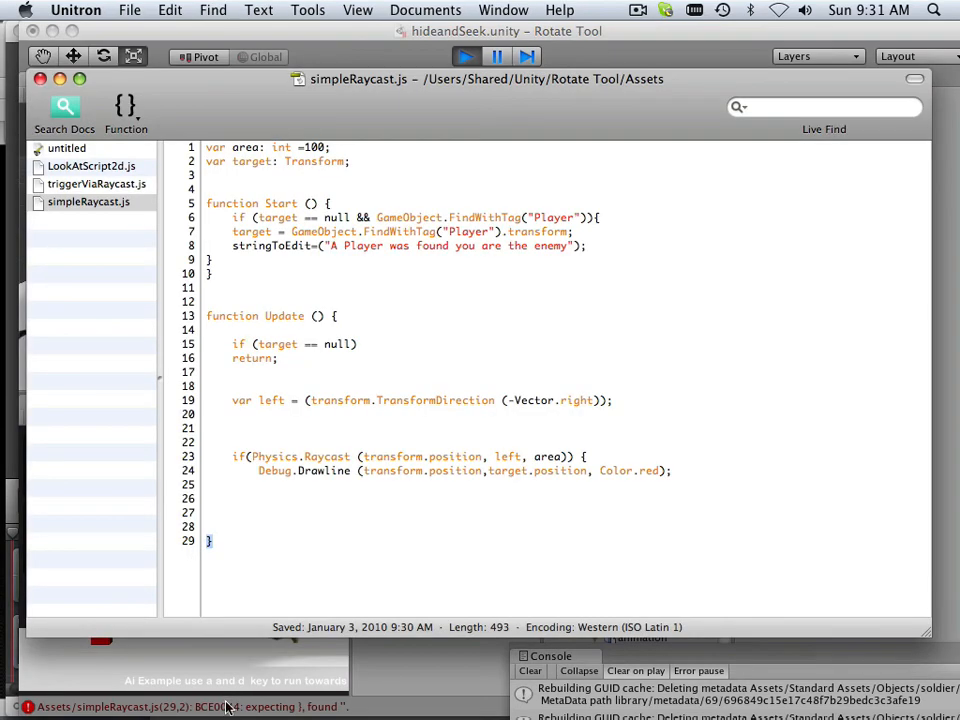
pyautogui.moveTo(218, 508)
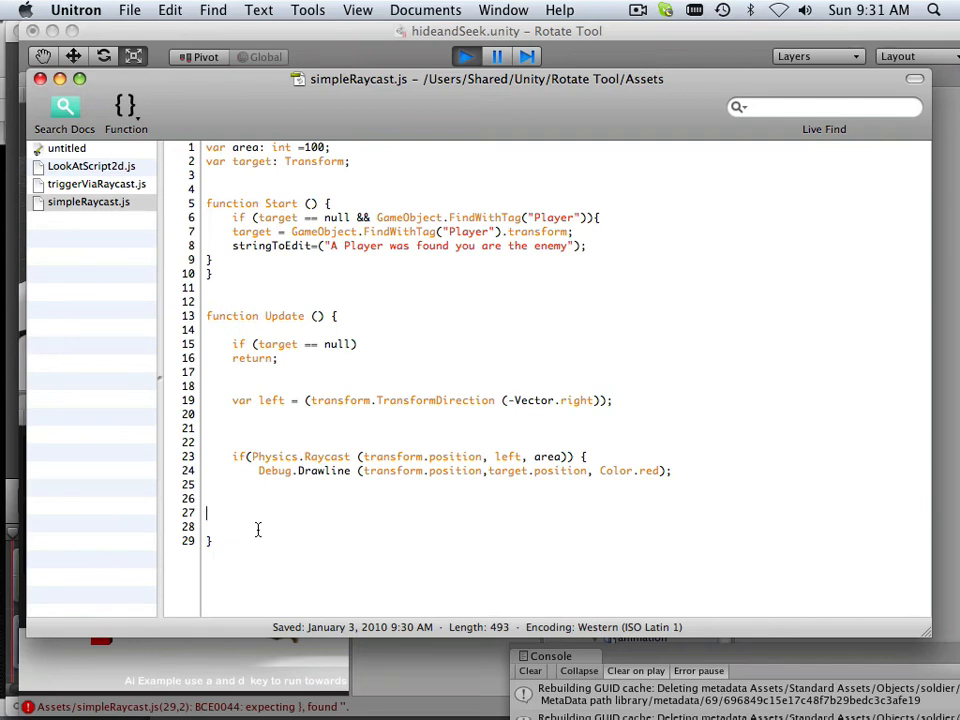
pyautogui.write('}')
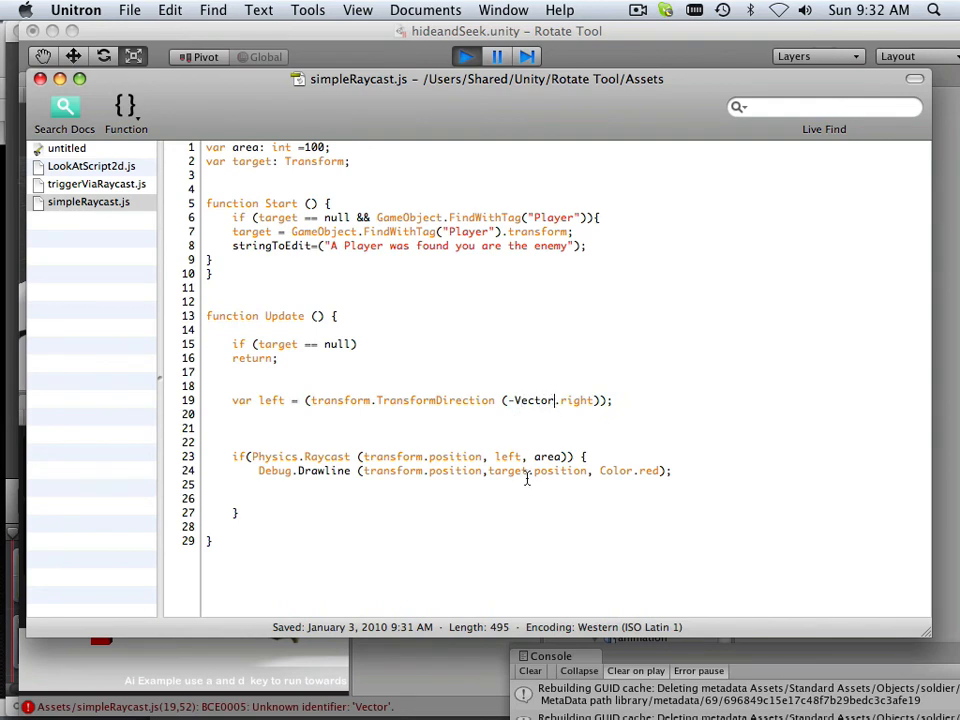
pyautogui.write('3')
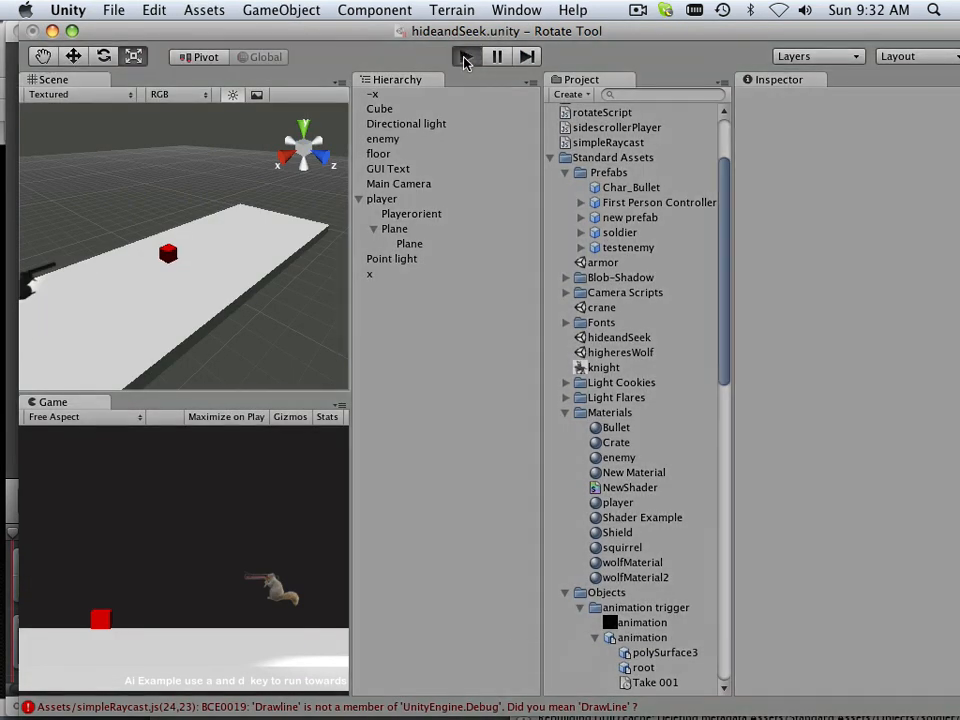
# - Run the game again to check whether the script compiles
pyautogui.click(465, 56)
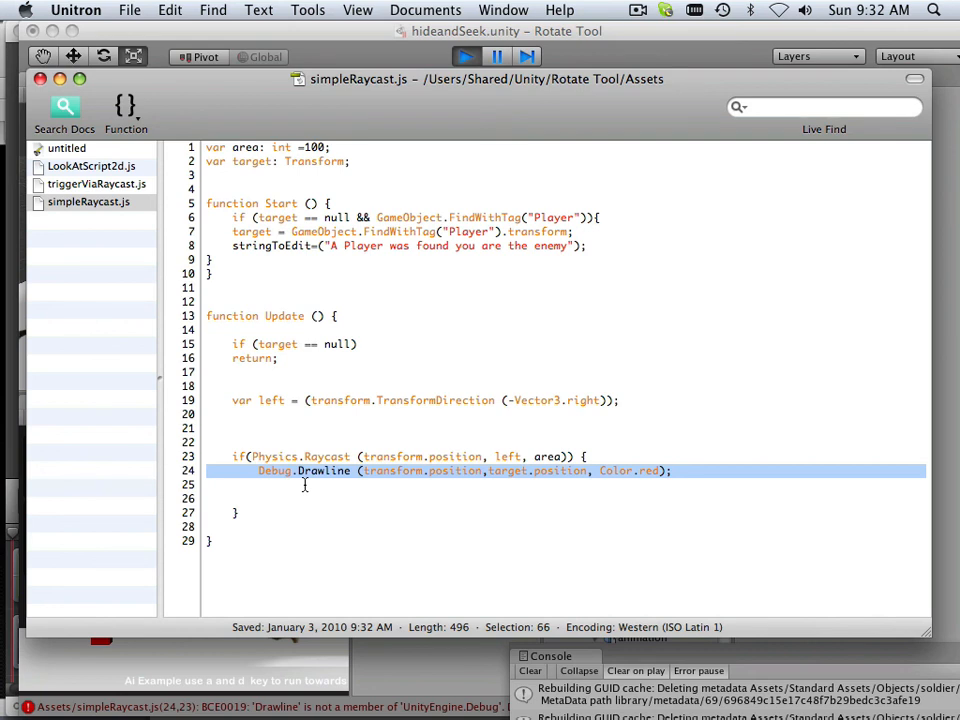
pyautogui.moveTo(265, 498)
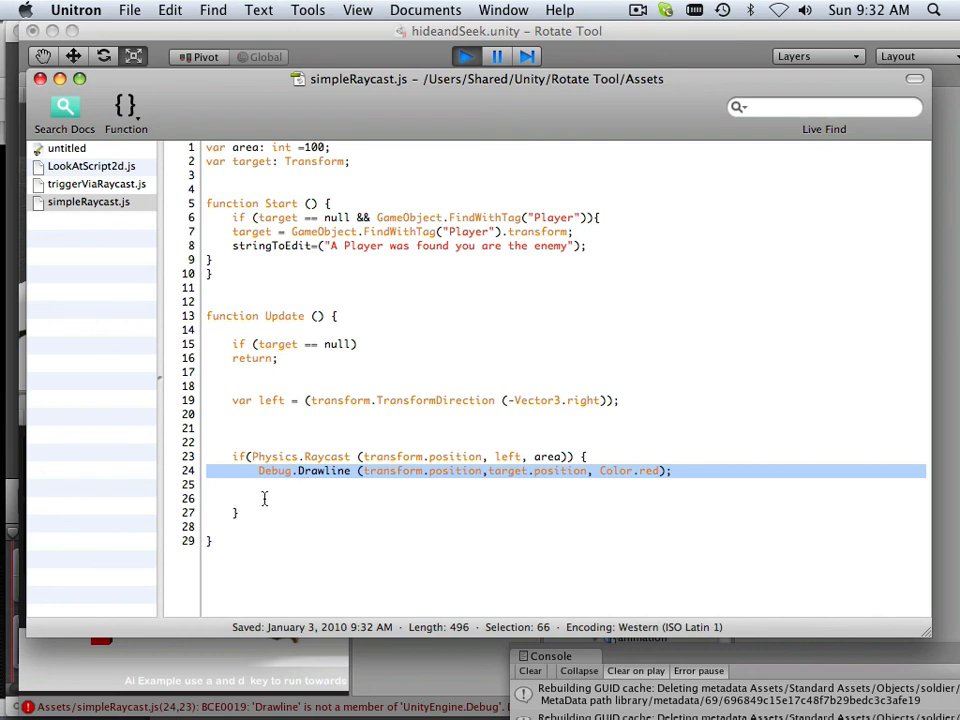